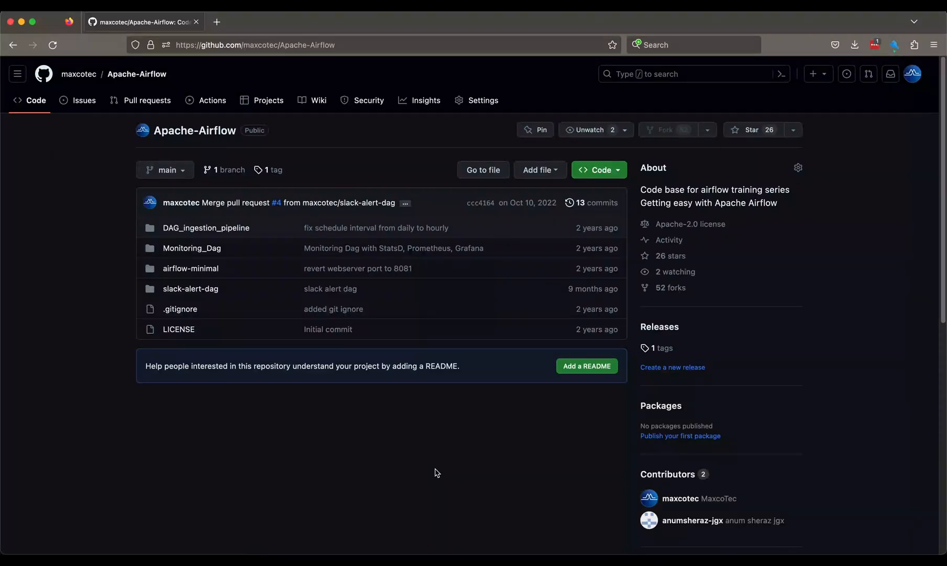
pyautogui.moveTo(334, 436)
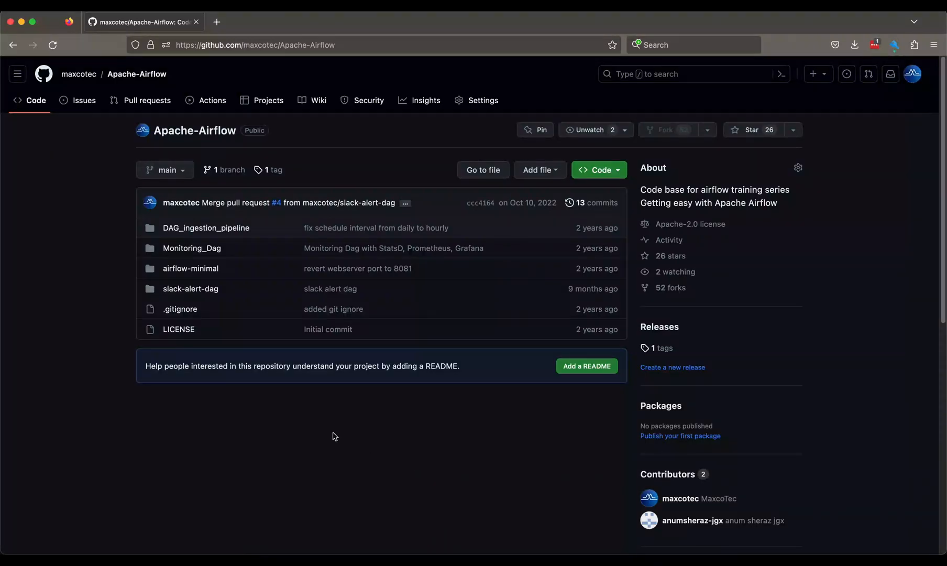
pyautogui.moveTo(102, 229)
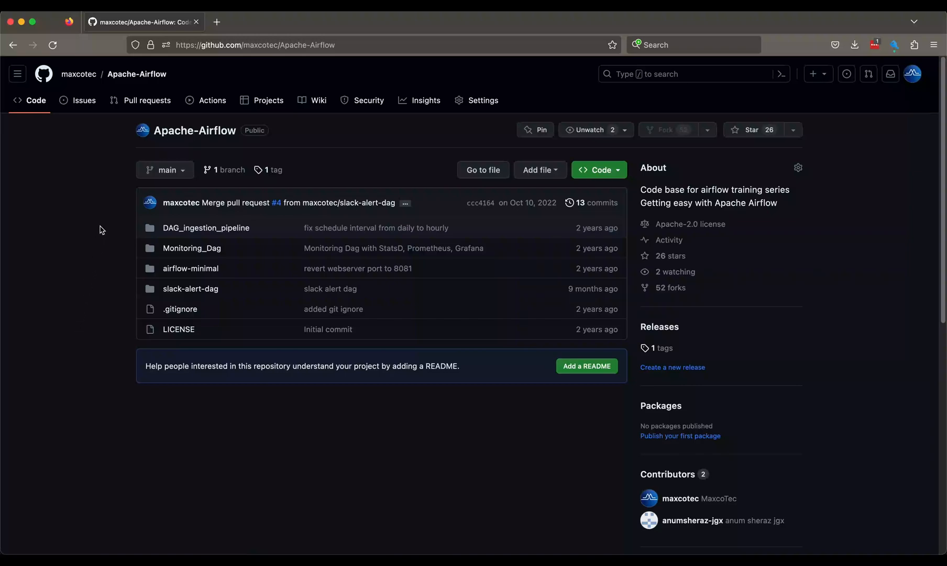
pyautogui.moveTo(263, 67)
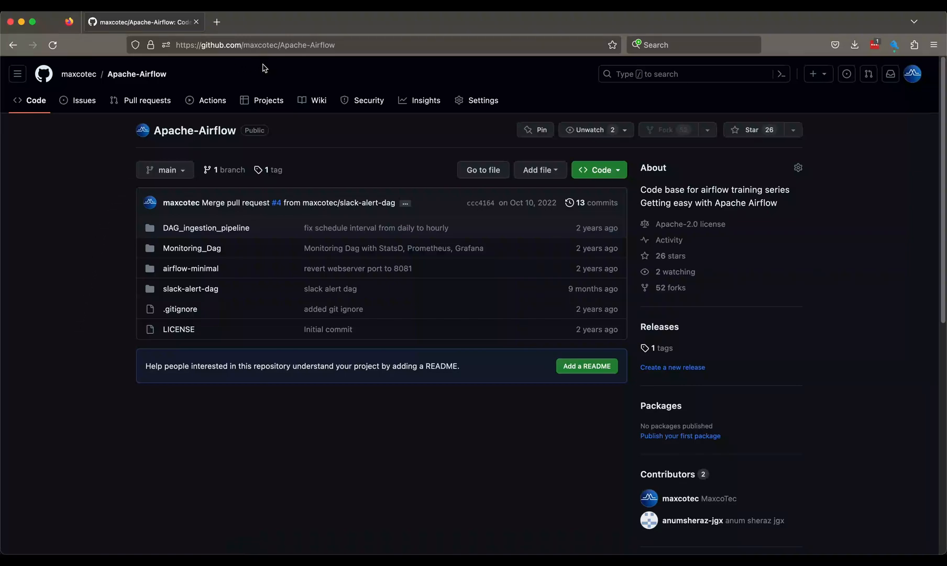
pyautogui.moveTo(104, 306)
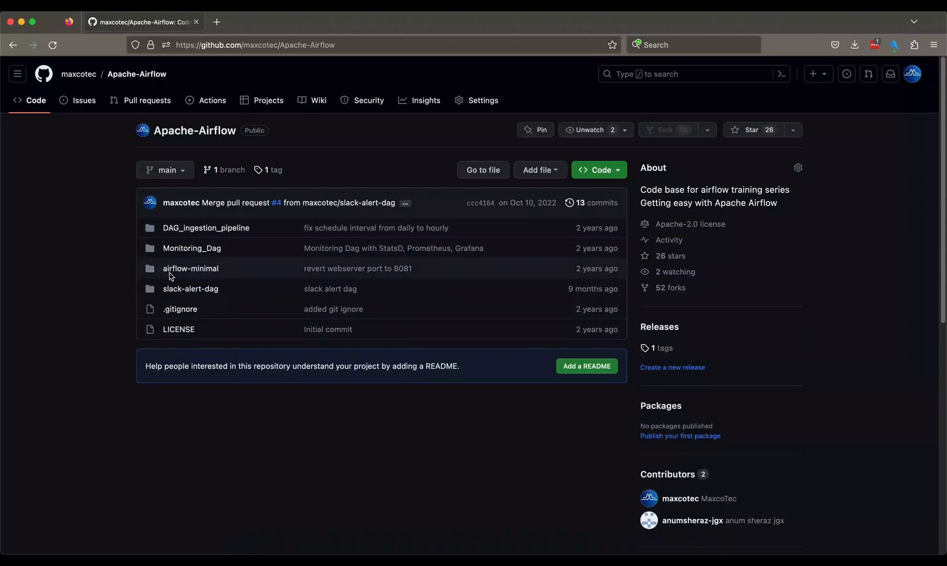
pyautogui.moveTo(191, 268)
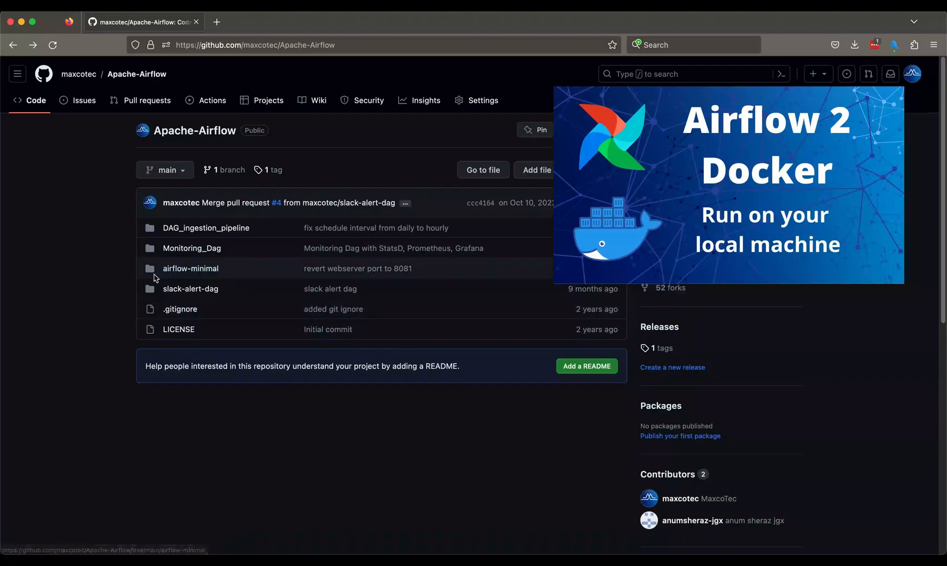
# Step: Open the repository's airflow-minimal folder listing the three docker setup subfolders
pyautogui.click(191, 268)
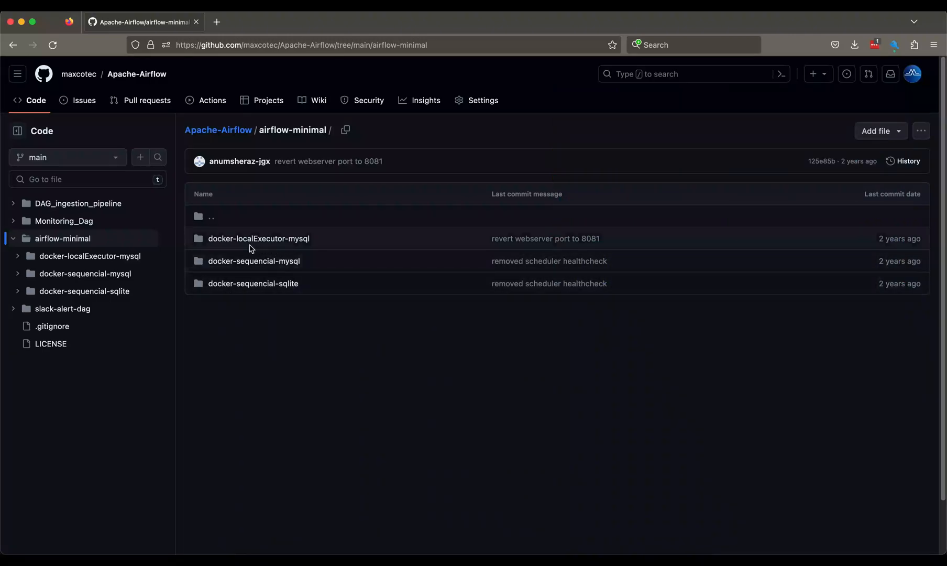
pyautogui.moveTo(258, 238)
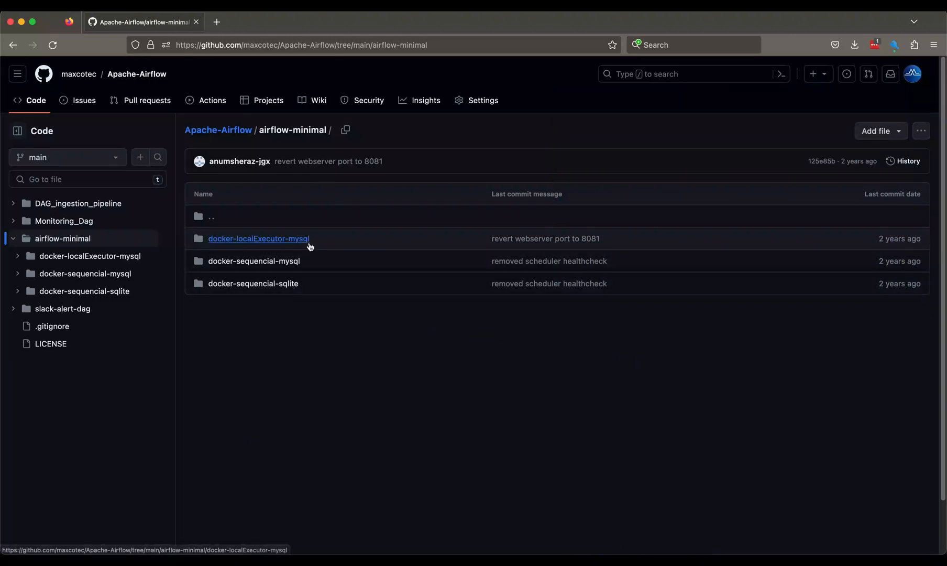
pyautogui.moveTo(263, 271)
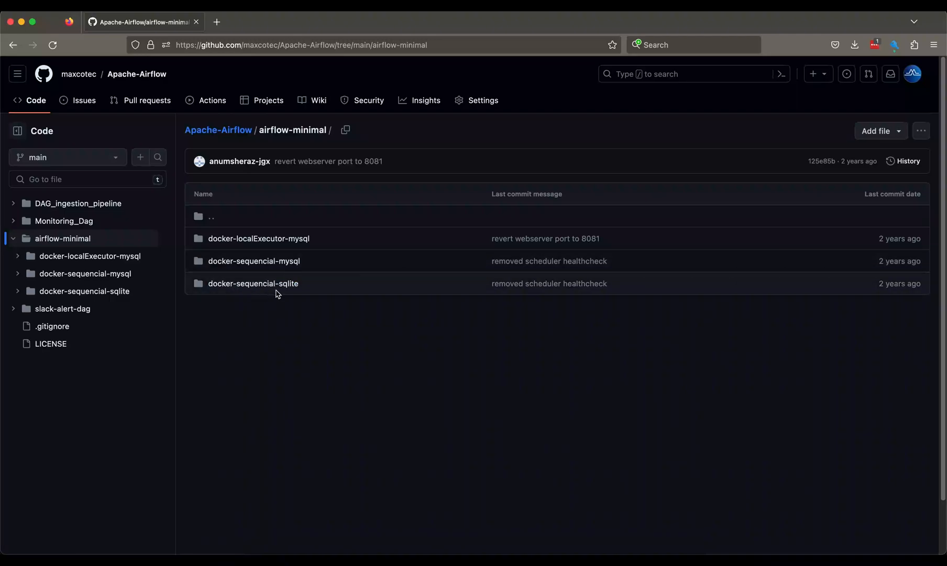
pyautogui.moveTo(263, 307)
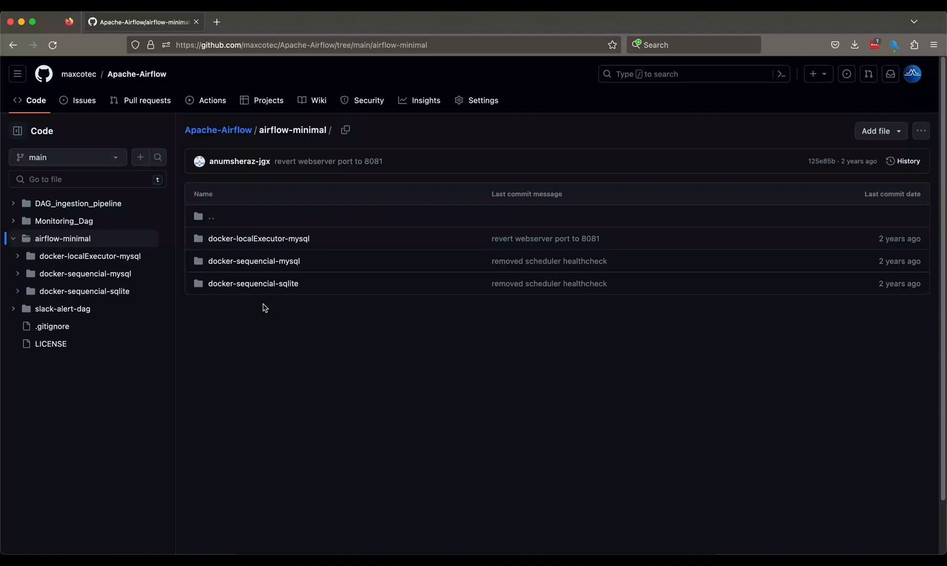
pyautogui.moveTo(253, 284)
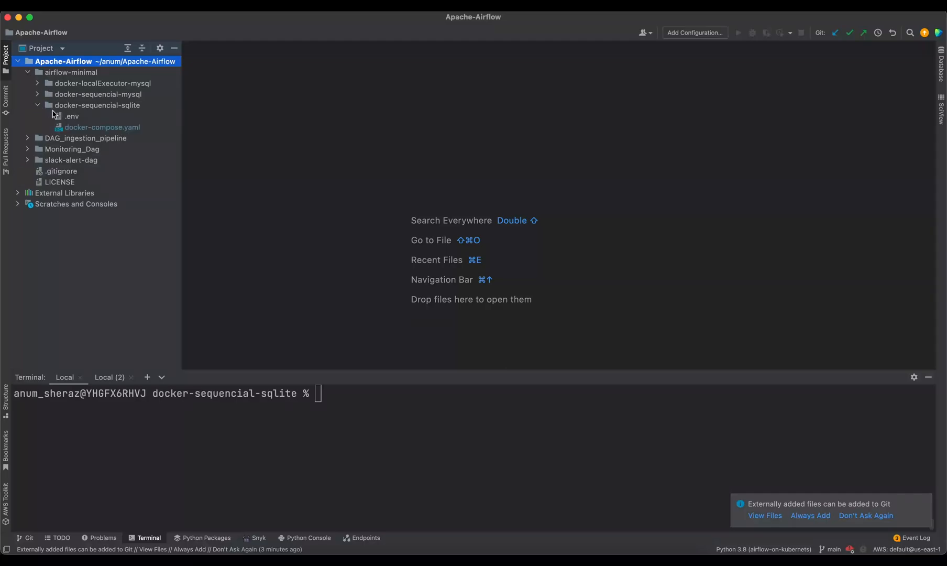
# Step: Review the sqlite docker-compose.yaml and run docker-compose up airflow-init in the terminal
pyautogui.doubleClick(101, 127)
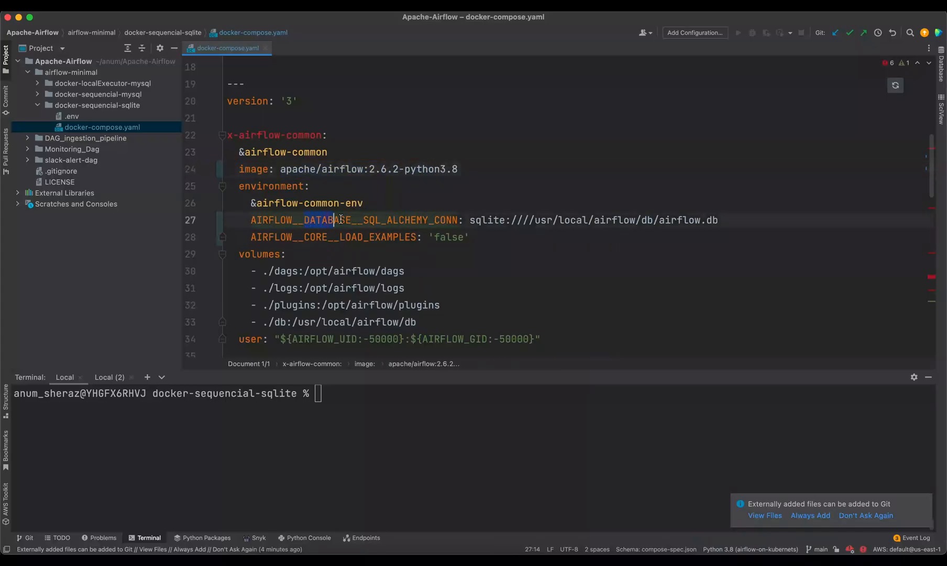
pyautogui.doubleClick(314, 220)
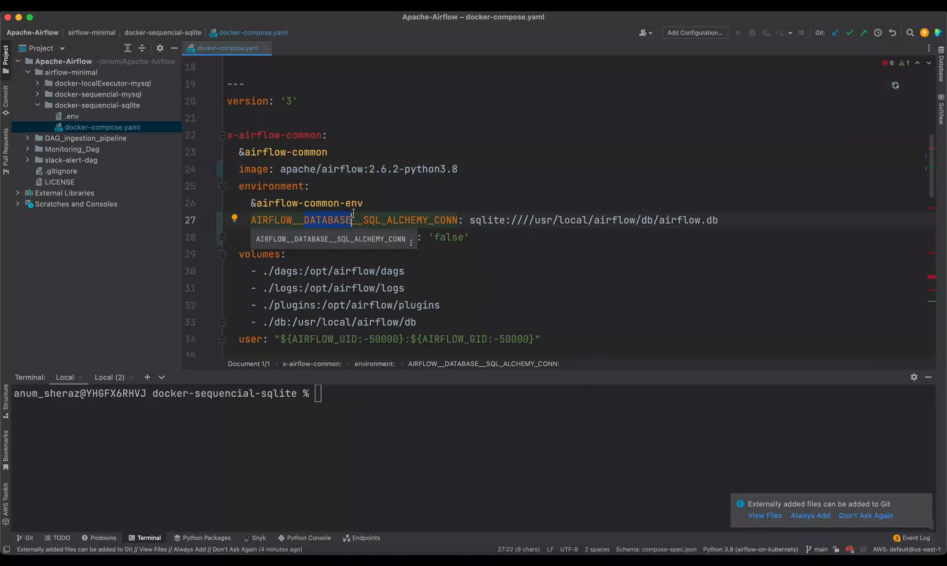
pyautogui.scroll(-3)
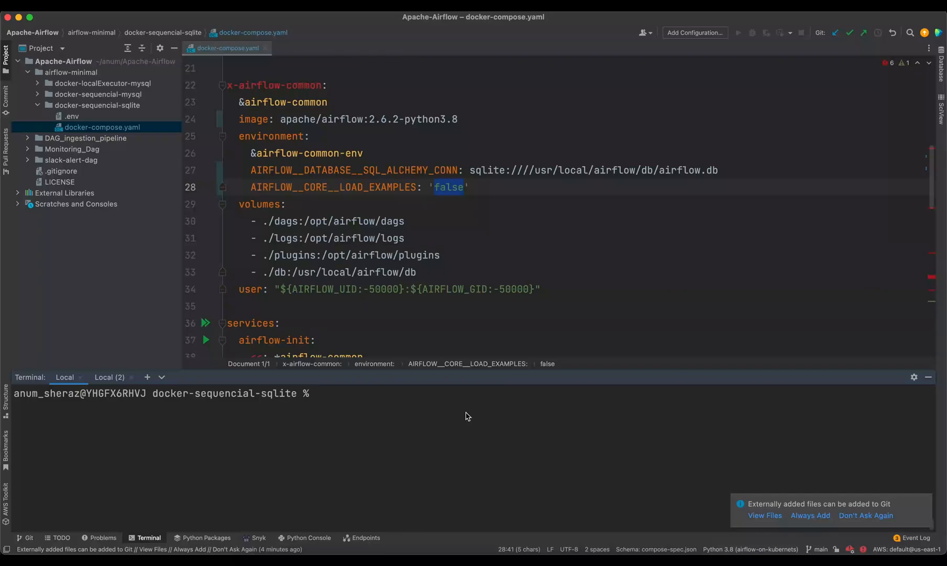
pyautogui.write('dockr-compose up airf')
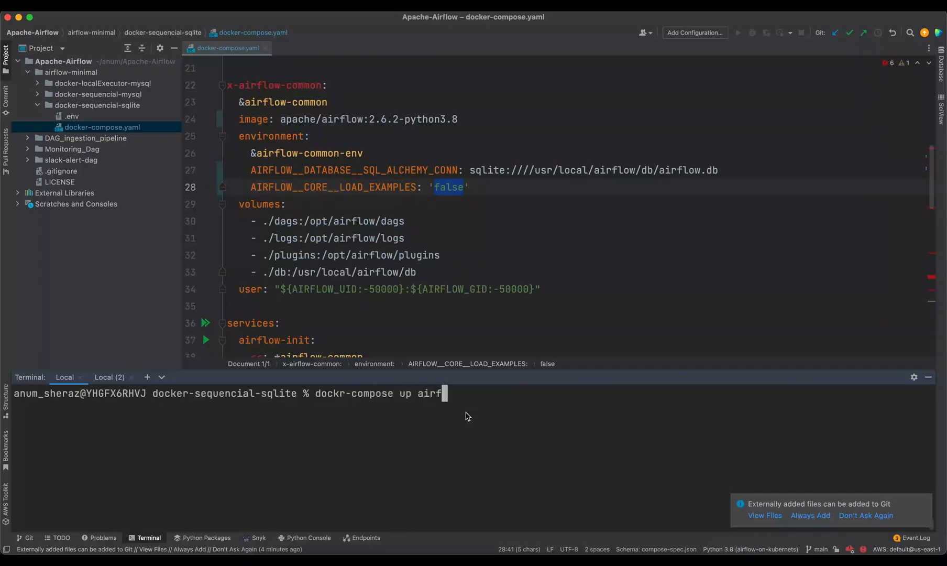
pyautogui.write('low-init')
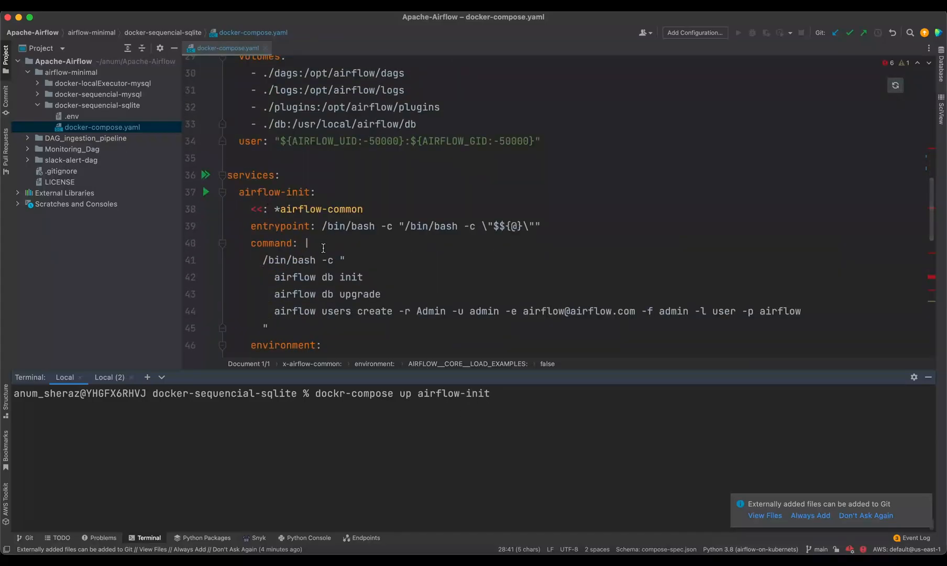
pyautogui.moveTo(326, 311); pyautogui.dragTo(500, 311)
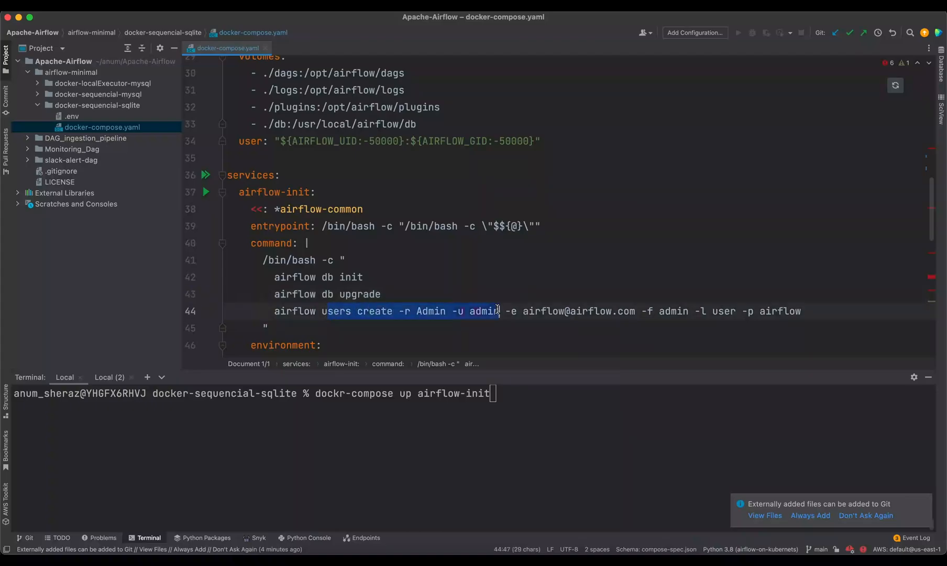
pyautogui.doubleClick(272, 192)
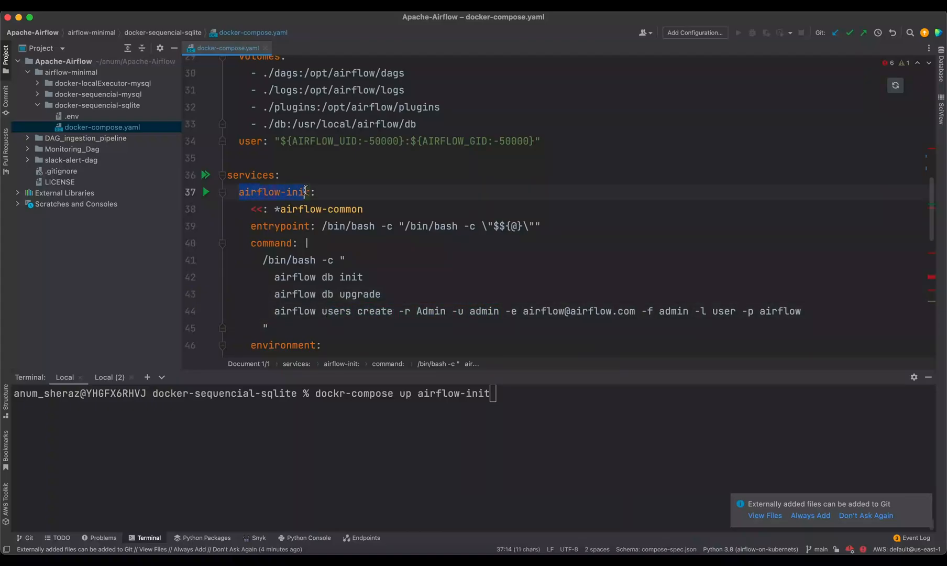
pyautogui.press('Return')
pyautogui.write('docker-compose up airflow-init')
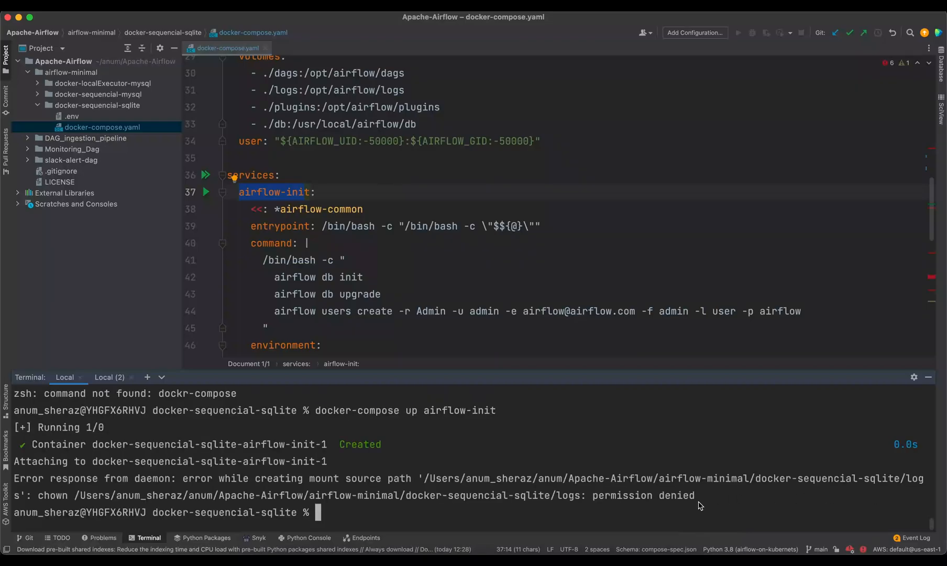
pyautogui.moveTo(524, 485)
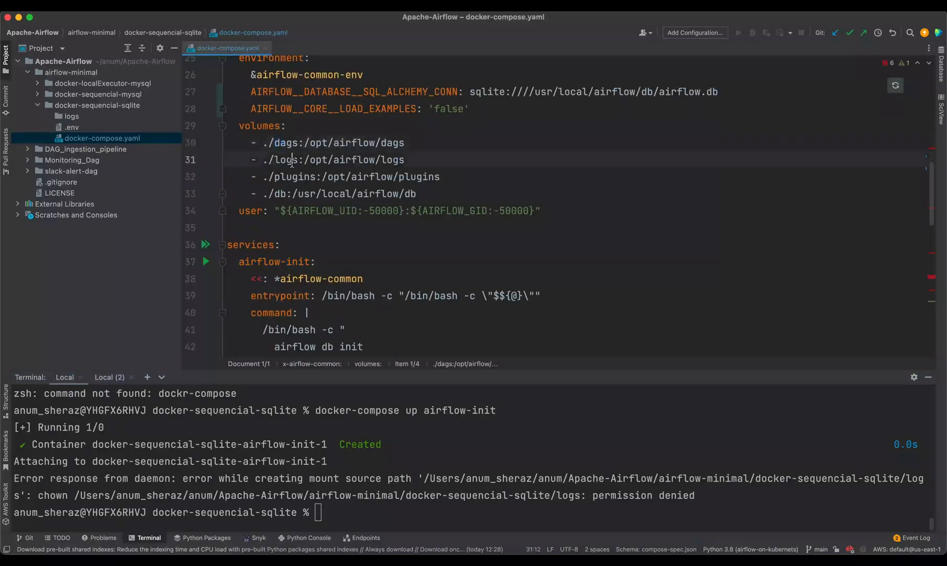
# Step: Create the logs, dags, plugins and db folders with mkdir, then rerun docker-compose up airflow-init successfully
pyautogui.click(72, 127)
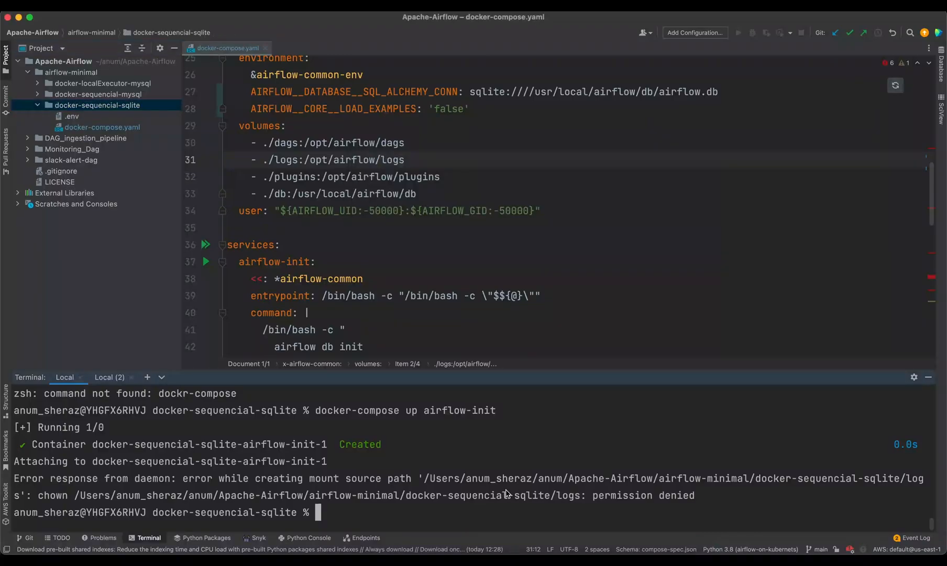
pyautogui.write('mkdir logs')
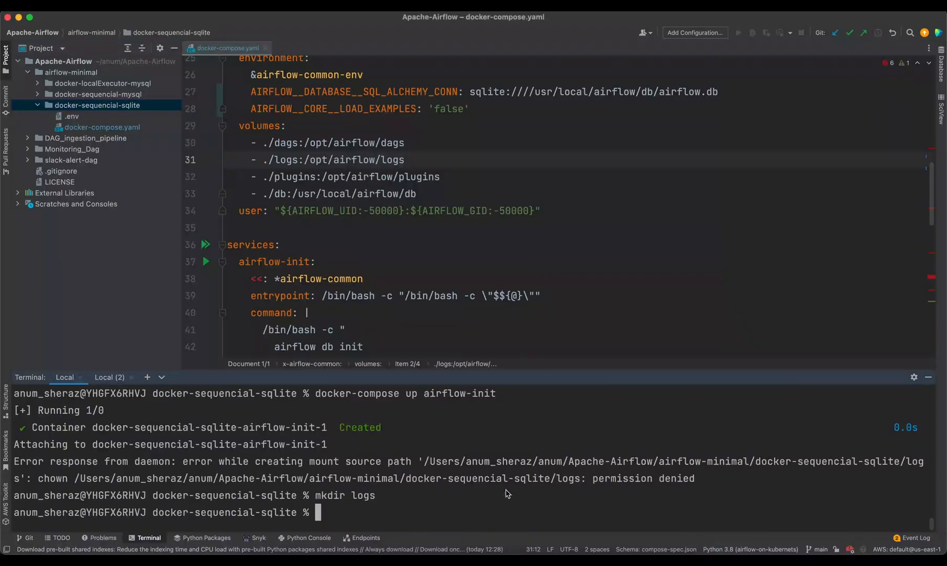
pyautogui.write('mkdir dags')
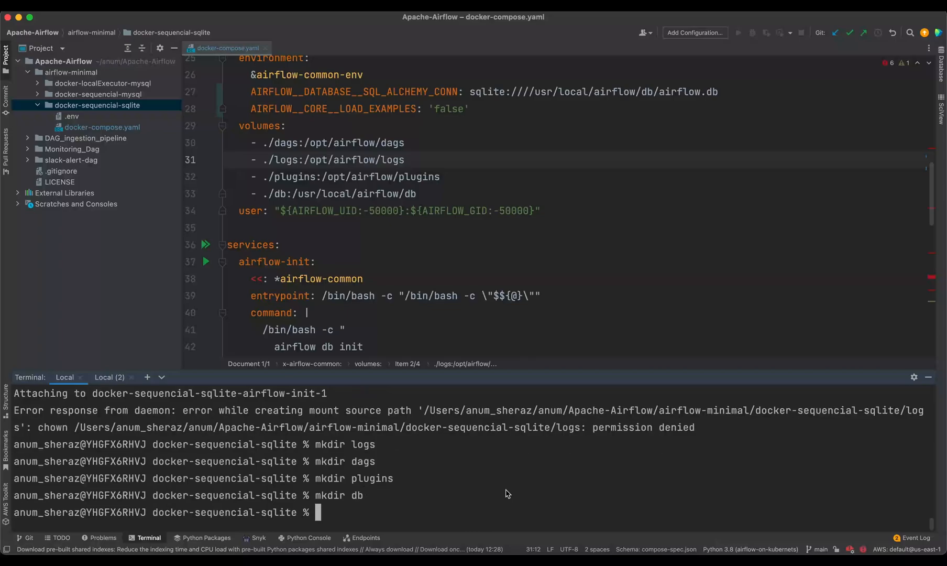
pyautogui.write('mkdir logs')
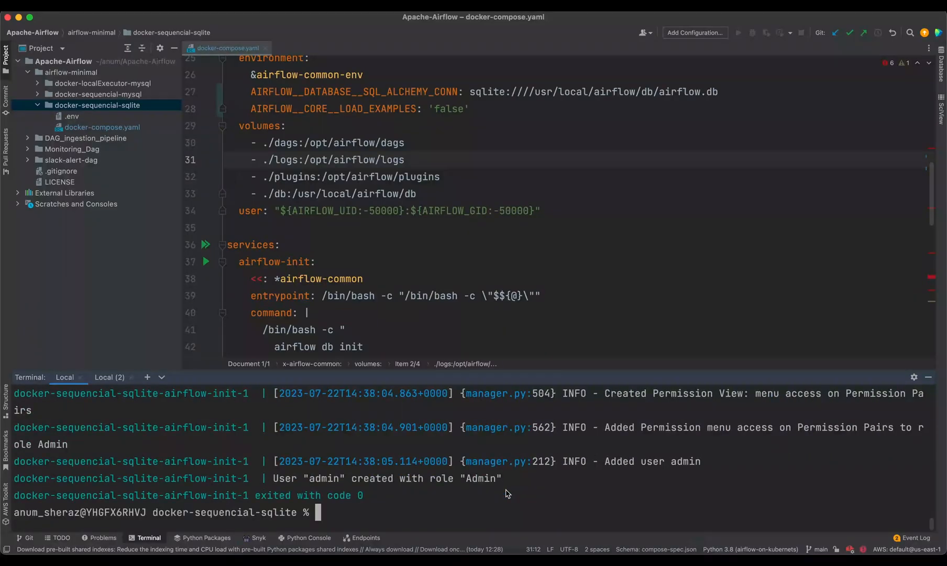
pyautogui.moveTo(379, 491)
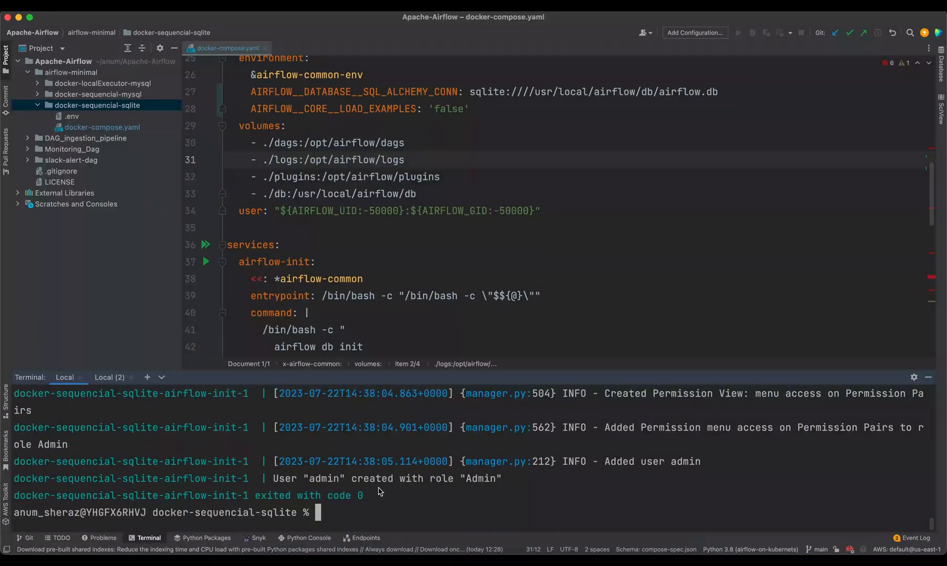
pyautogui.write('docker-compose up airflow-init')
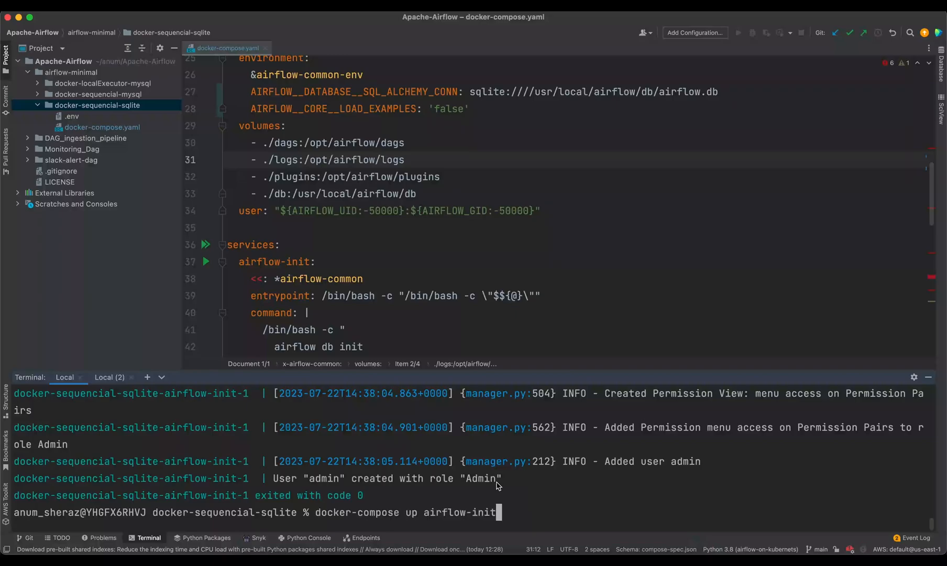
# Step: Bring up all services with docker-compose up and sign in to localhost:8081 as admin
pyautogui.press('Backspace')
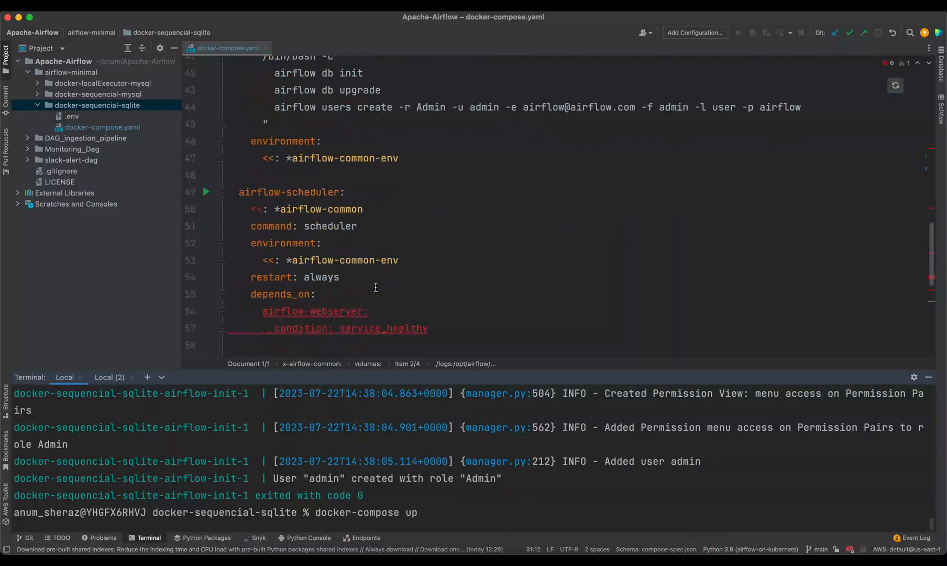
pyautogui.scroll(-3)
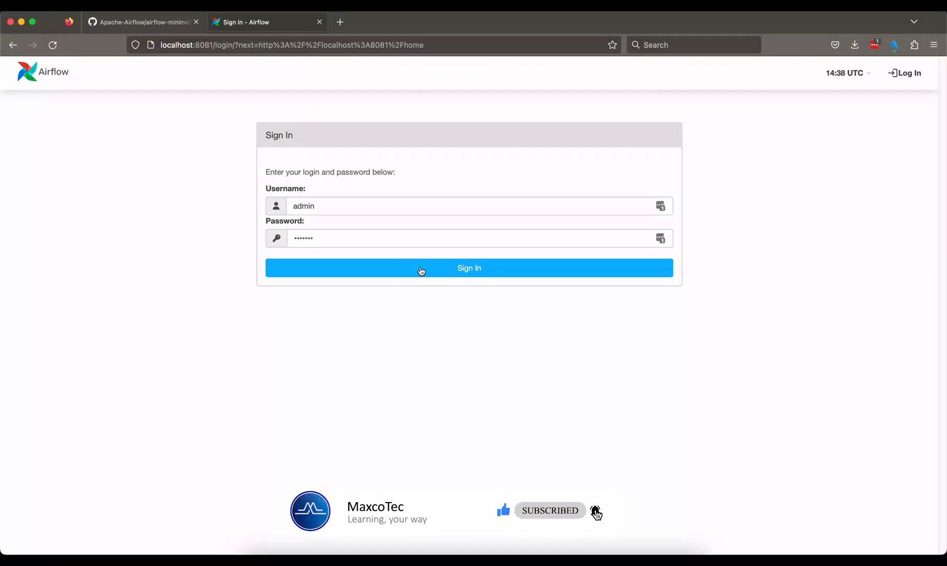
pyautogui.click(468, 267)
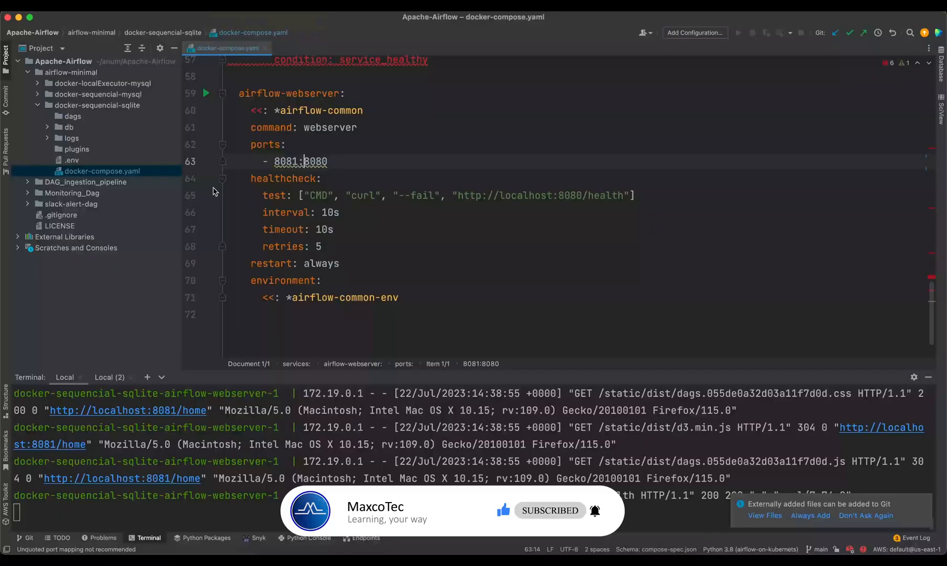
# Step: Create a new Python file my_sensors_dag_demo in the dags folder
pyautogui.click(72, 116)
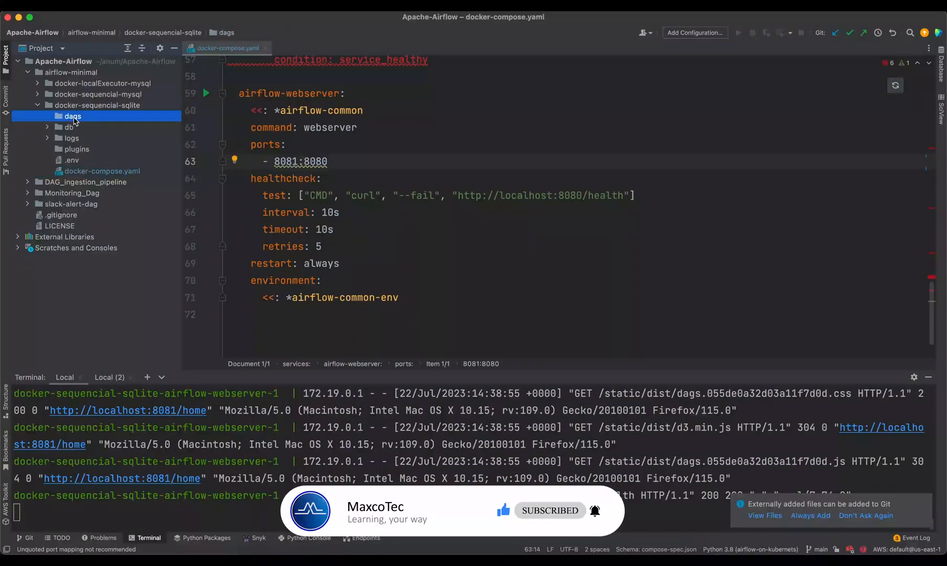
pyautogui.rightClick(73, 116)
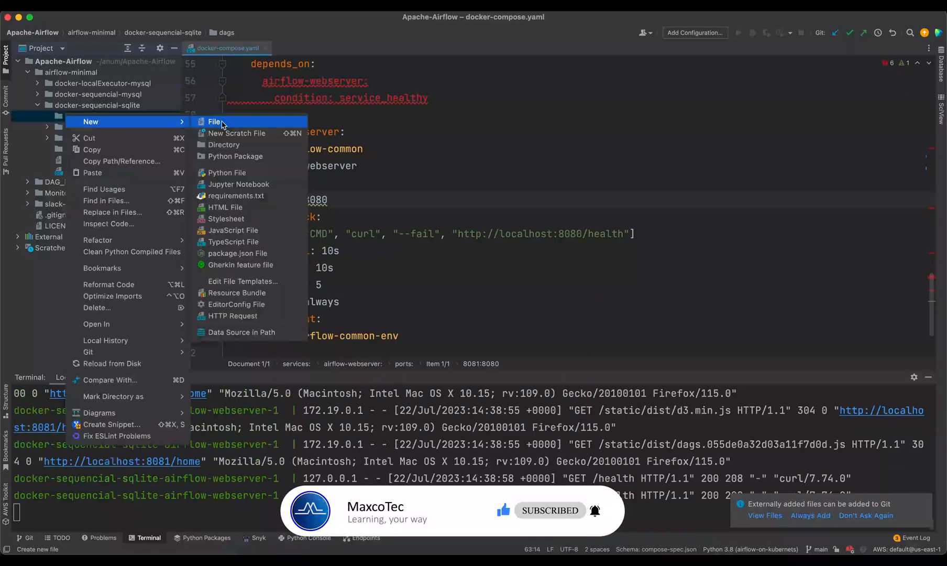
pyautogui.click(228, 172)
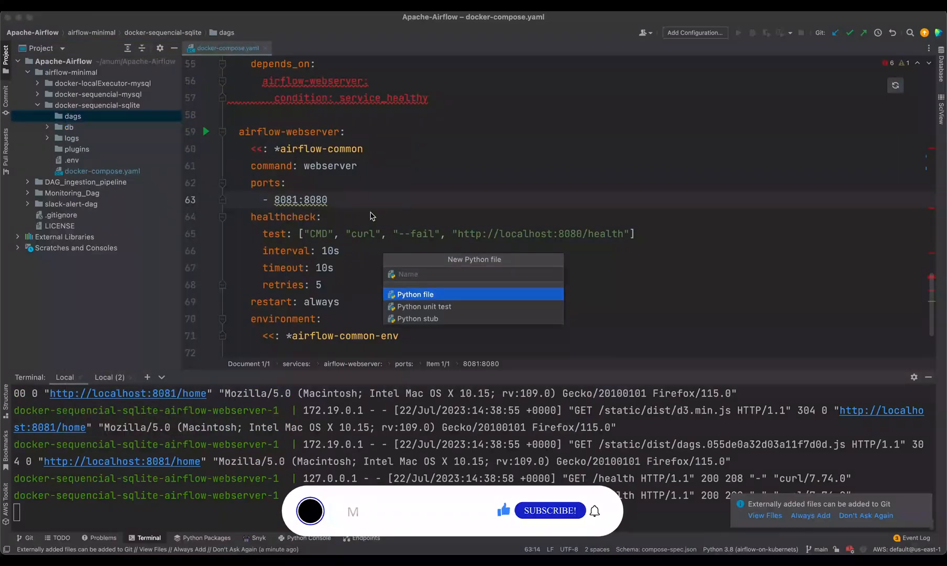
pyautogui.write('my_sensors_dag_demo')
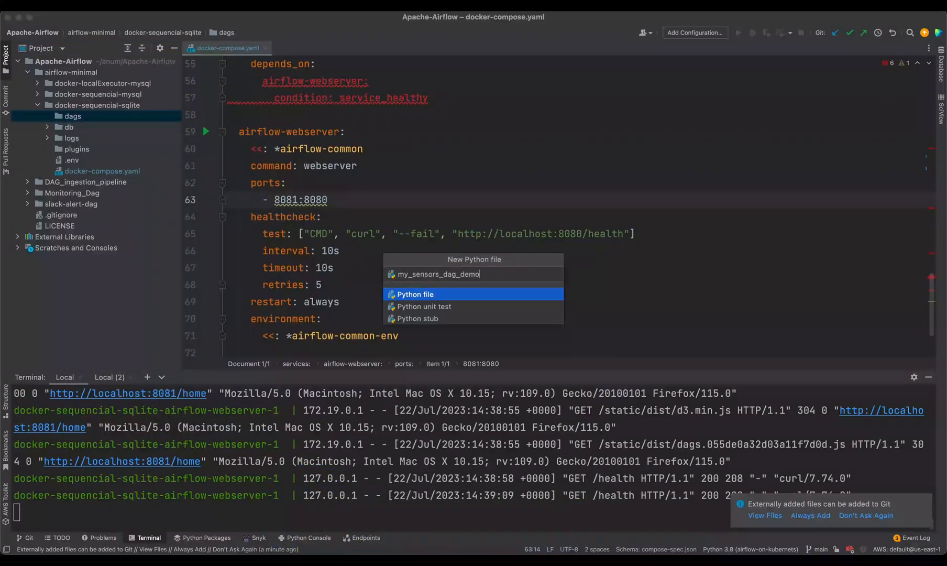
pyautogui.click(415, 294)
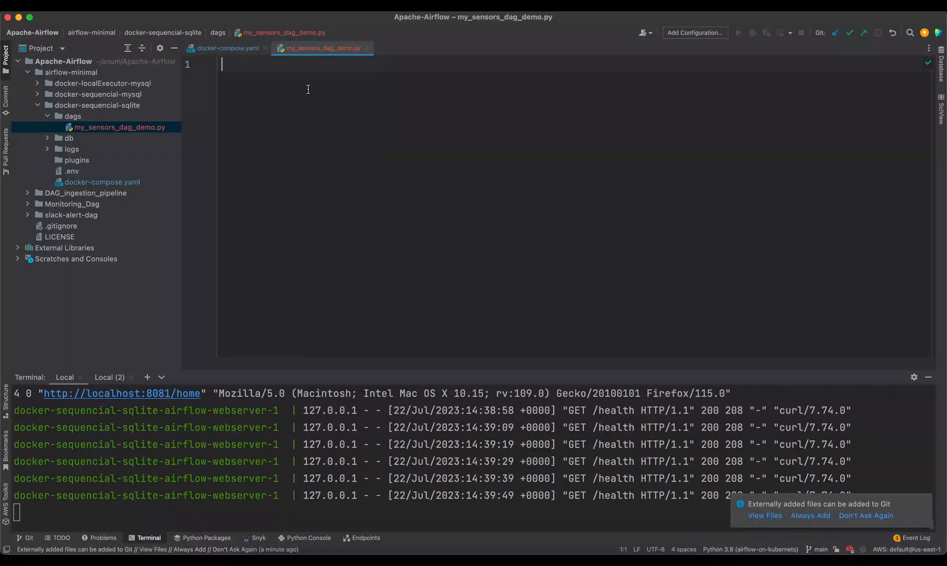
# Step: Write the imports and the sensors_dag_demo DAG with a BashSensor that sleeps 10 seconds
pyautogui.write('import json')
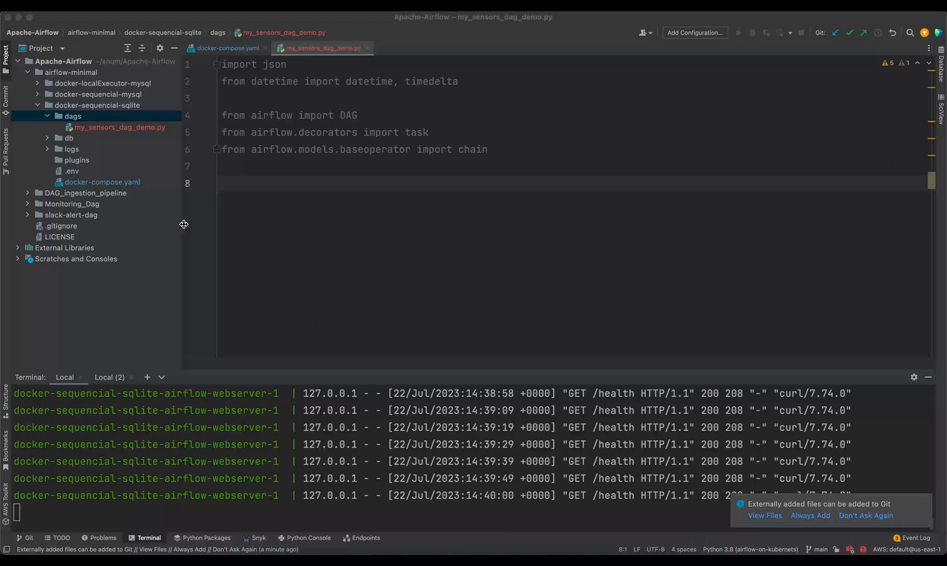
pyautogui.write('with DAG(')
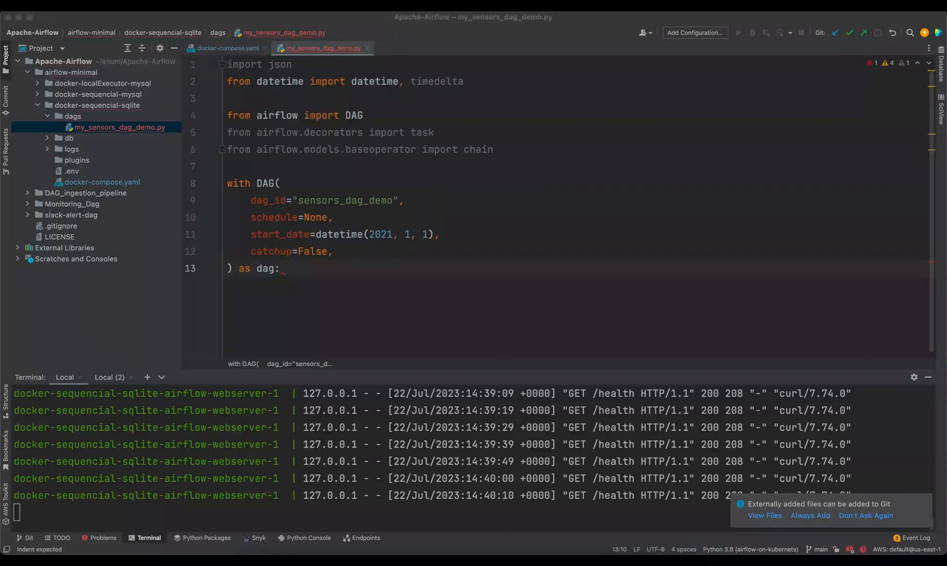
pyautogui.moveTo(339, 362)
pyautogui.write('\\')
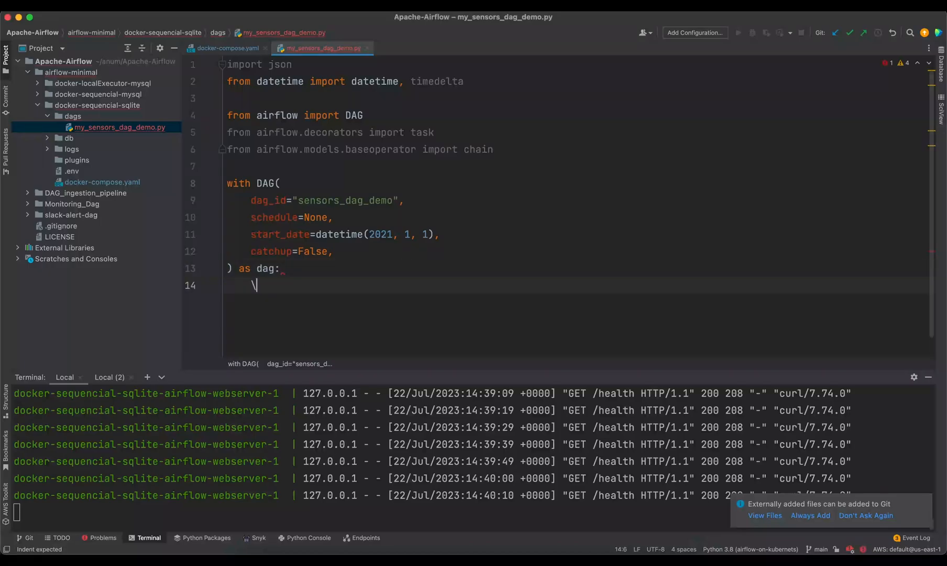
pyautogui.press('backspace')
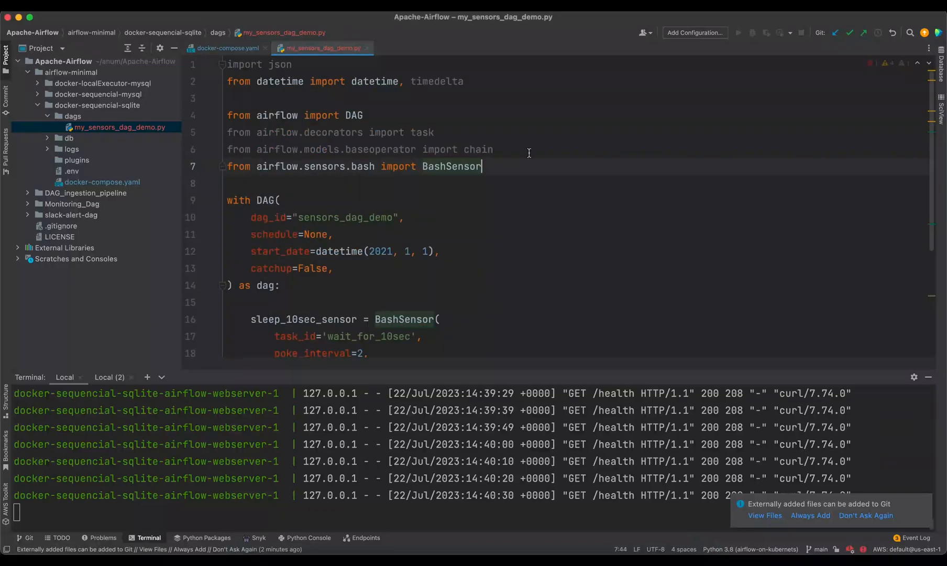
pyautogui.scroll(-3)
pyautogui.write("return json.dumps({'return': 'i am done'})")
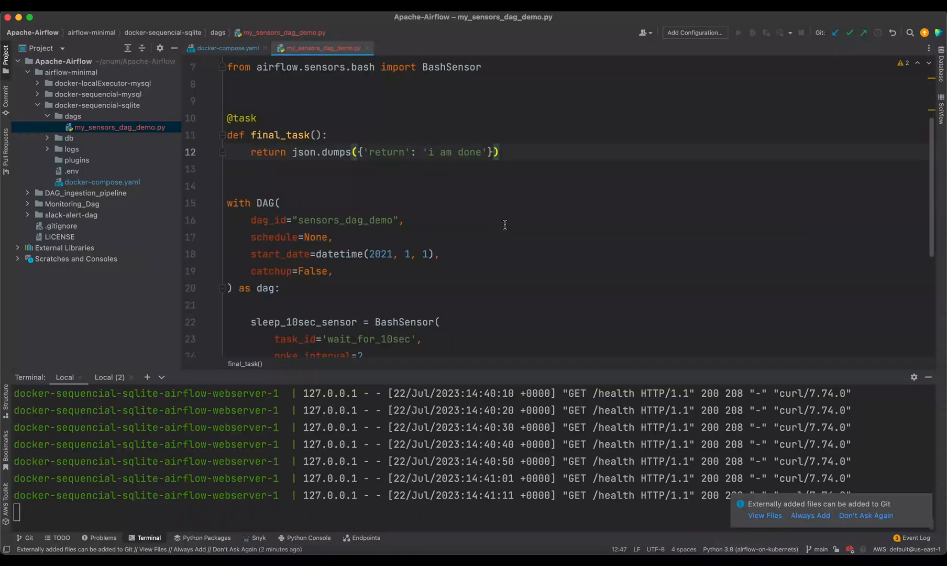
pyautogui.scroll(-3)
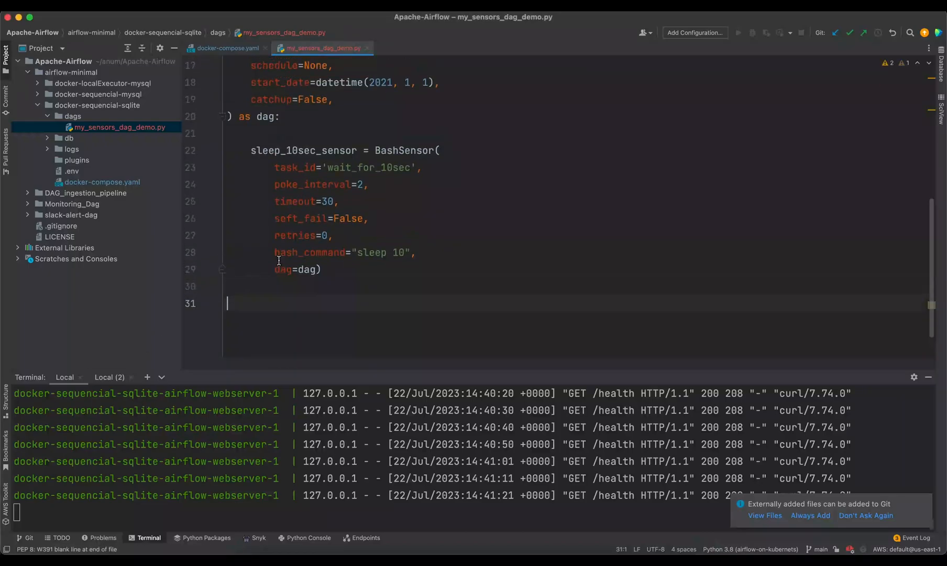
# Step: Define end_task from final_task() and chain sleep_10sec_sensor before end_task
pyautogui.write('some_task = final_task()')
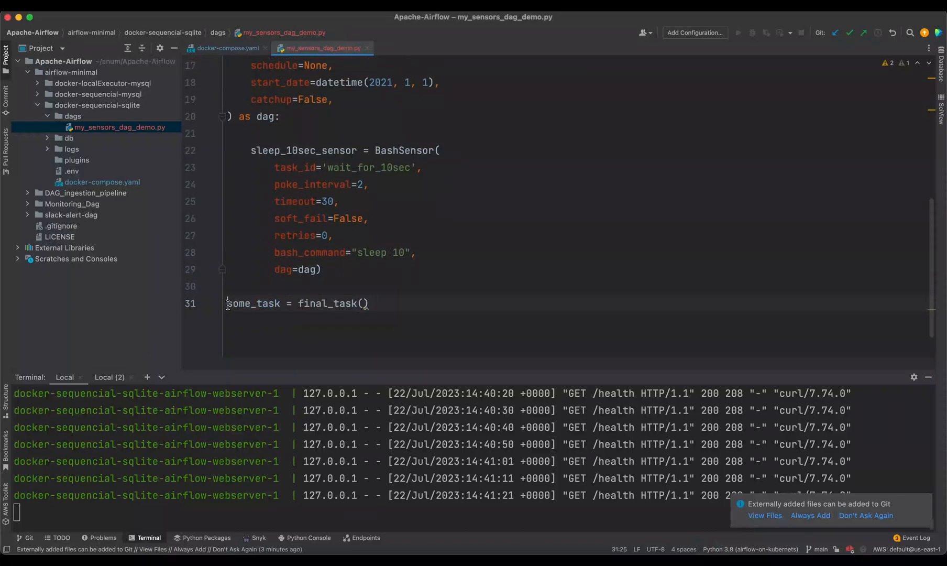
pyautogui.write('end_task')
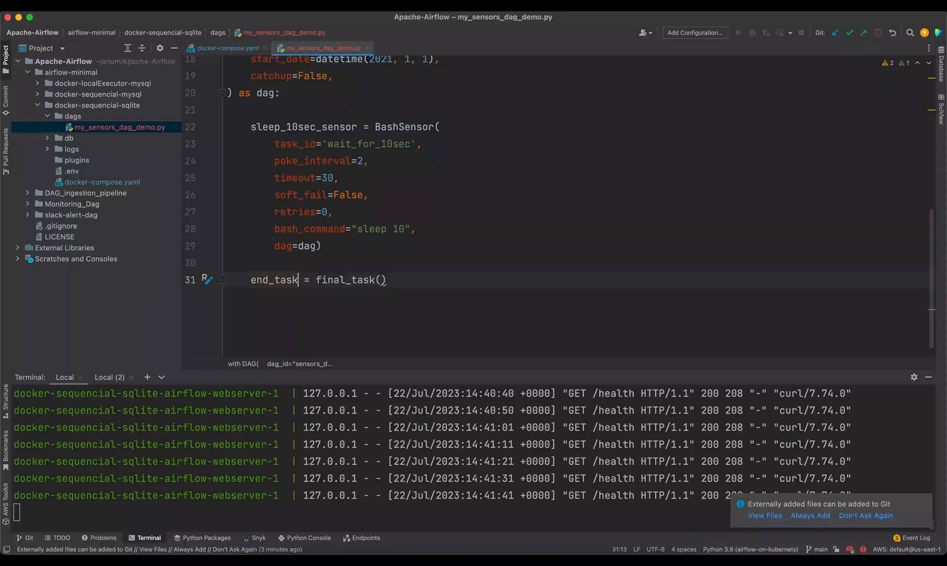
pyautogui.write('chain()')
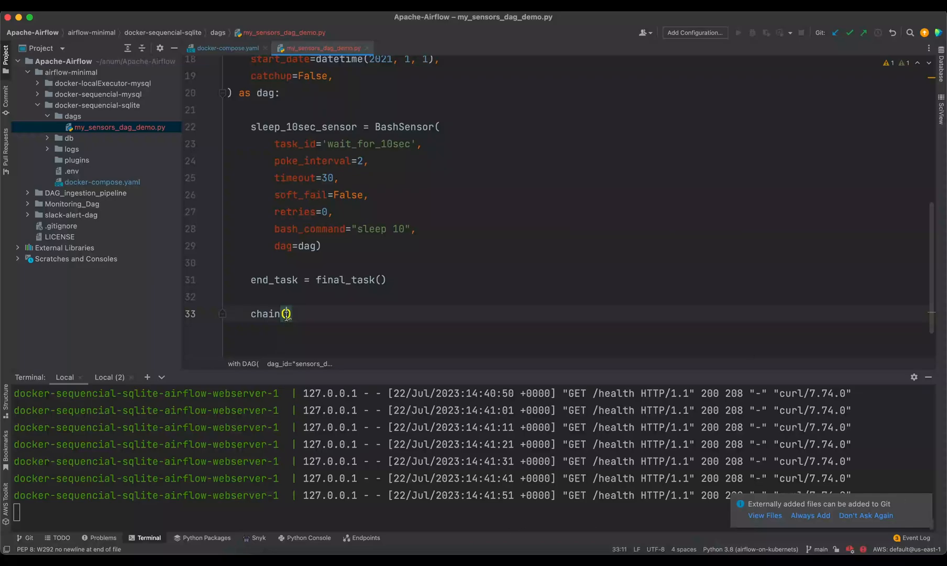
pyautogui.write('sleep_10sec_sensor')
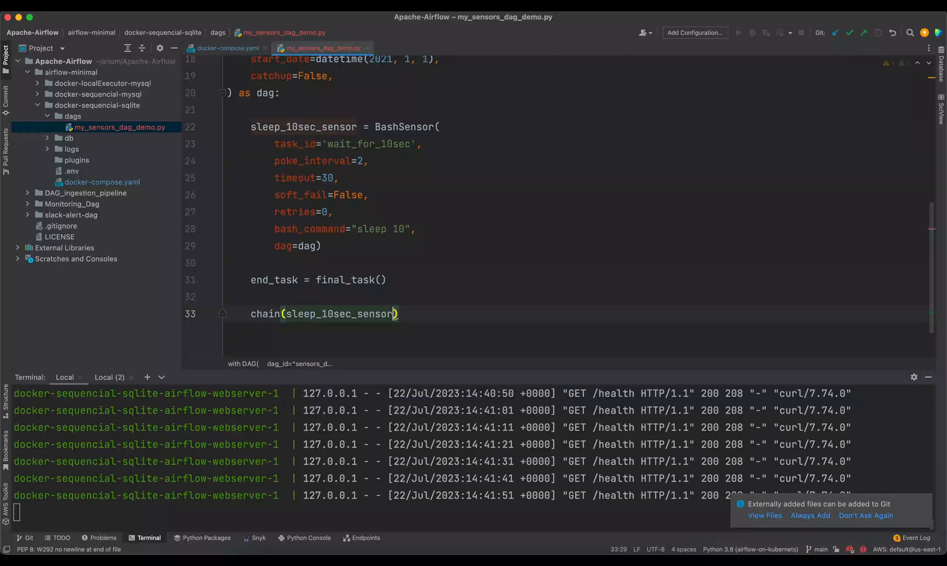
pyautogui.write(',')
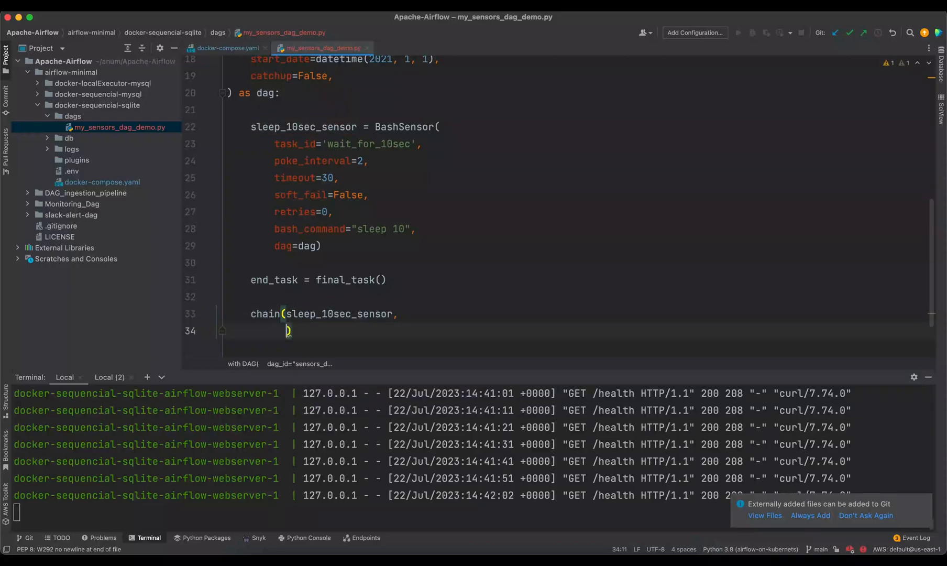
pyautogui.write('end_task')
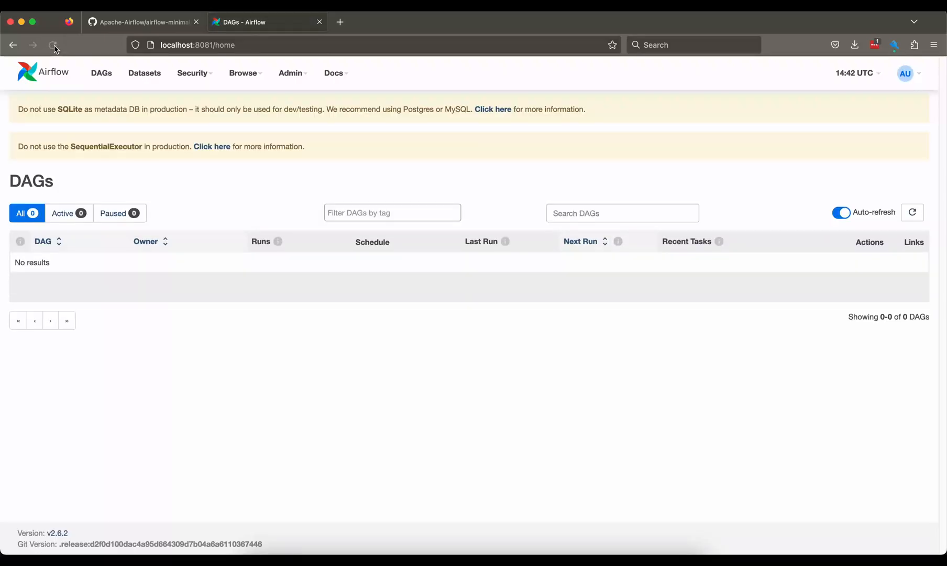
# Step: Reload the DAGs list, unpause sensors_dag_demo and turn on auto-refresh of its run view
pyautogui.click(52, 45)
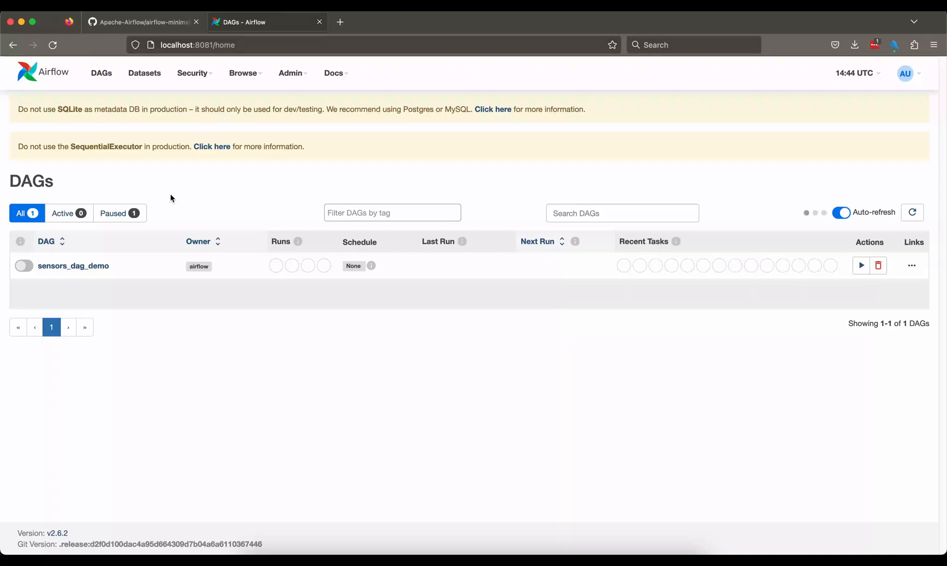
pyautogui.moveTo(178, 188)
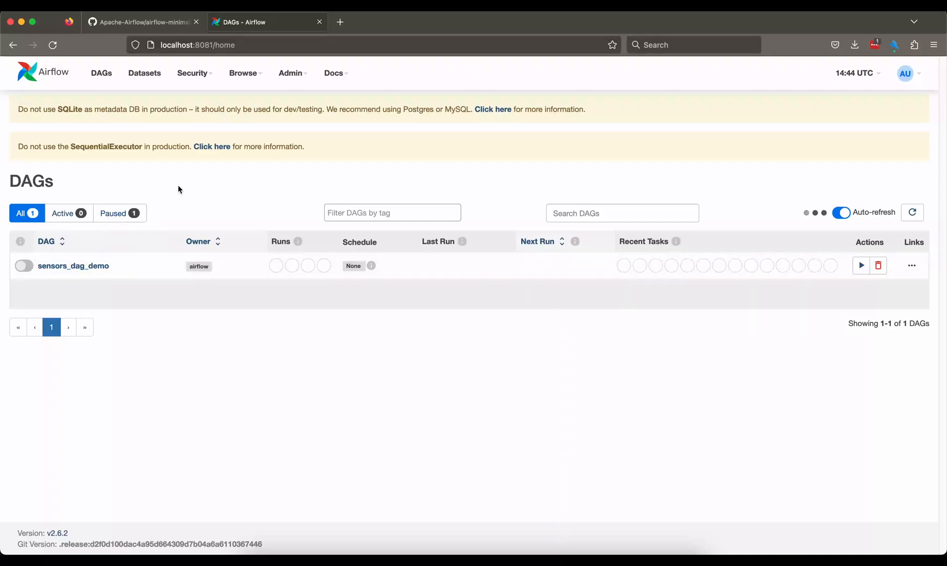
pyautogui.click(73, 266)
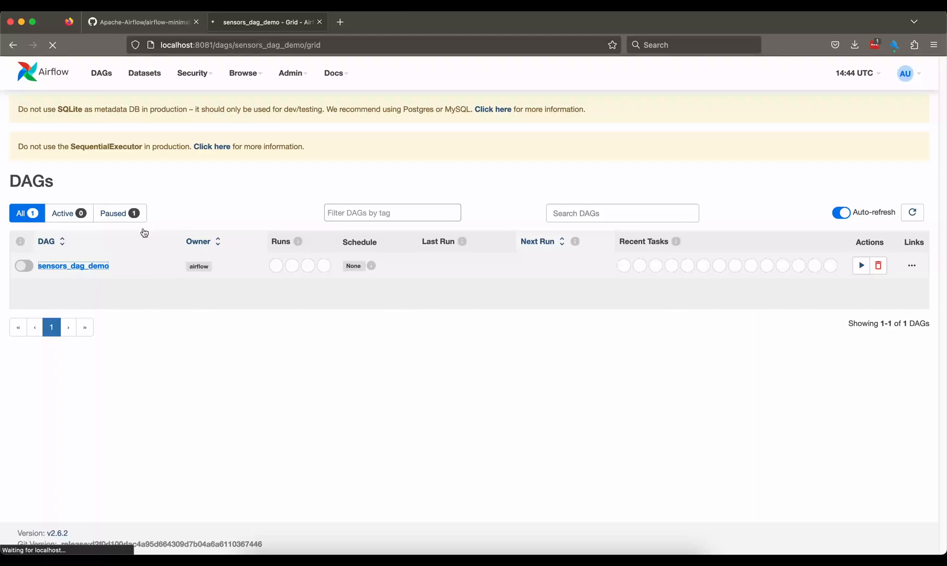
pyautogui.click(73, 266)
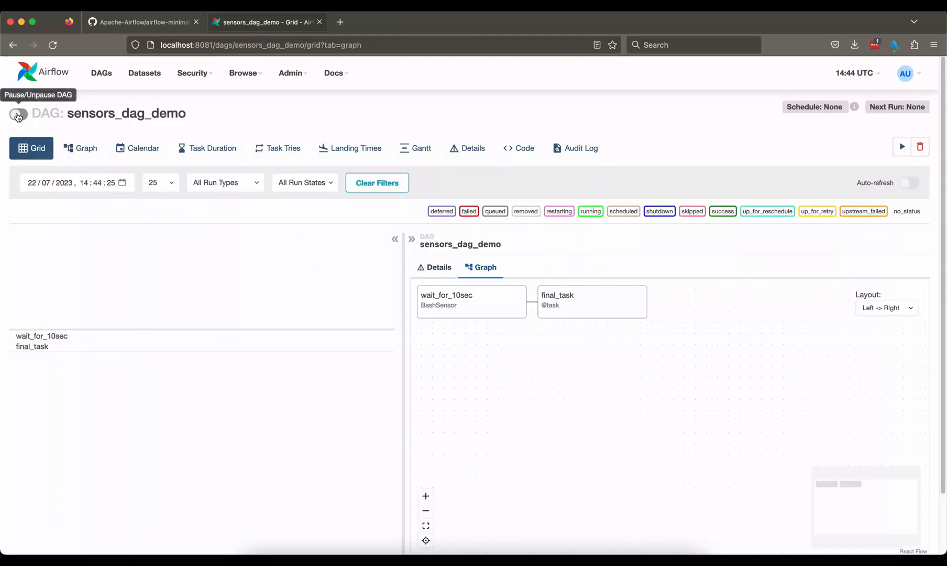
pyautogui.click(910, 182)
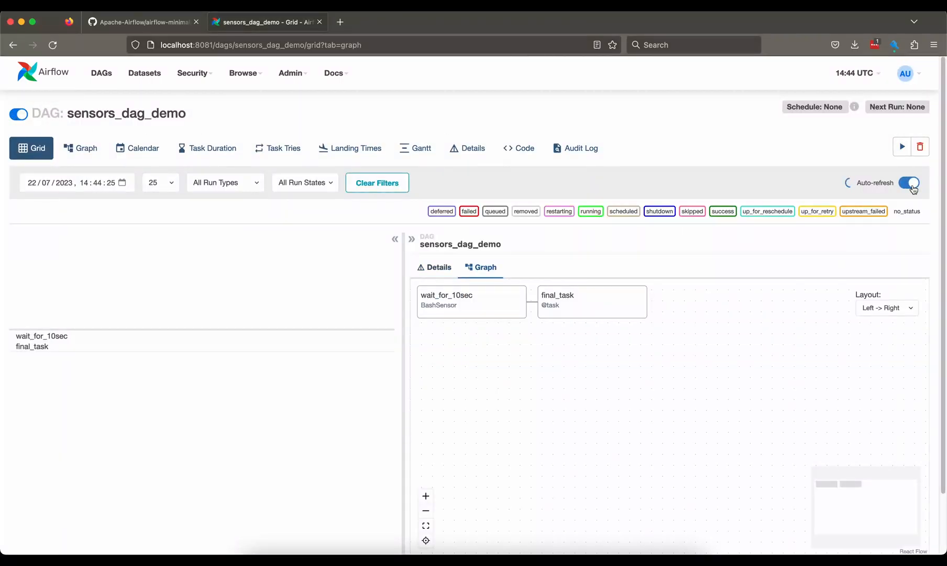
pyautogui.click(908, 182)
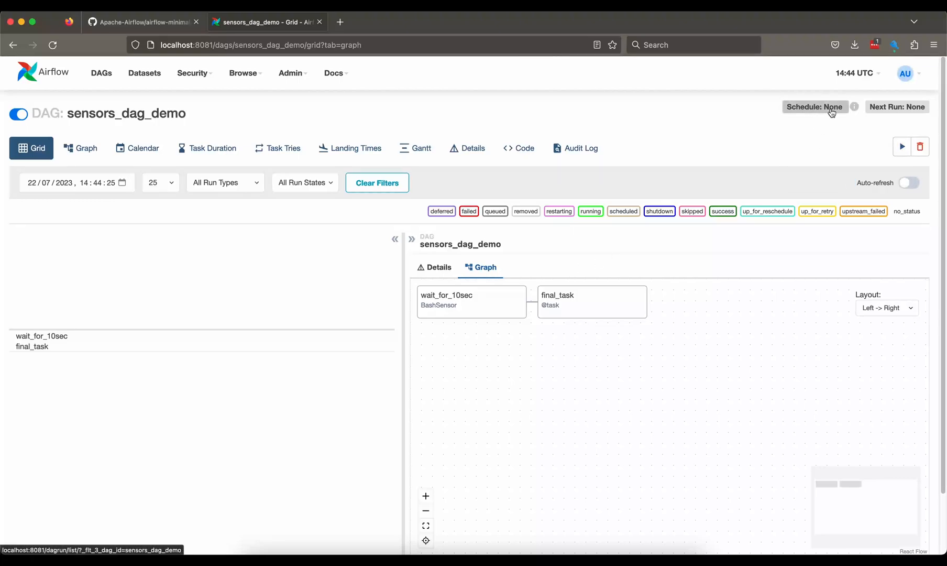
# Step: Trigger a manual run and view wait_for_10sec and final_task, whose log shows 'i am done'
pyautogui.click(902, 146)
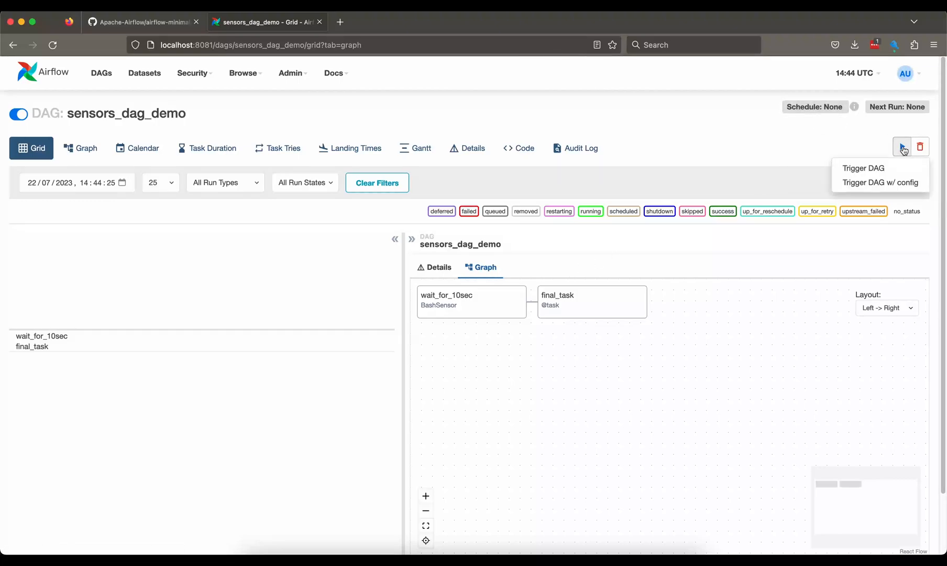
pyautogui.click(862, 168)
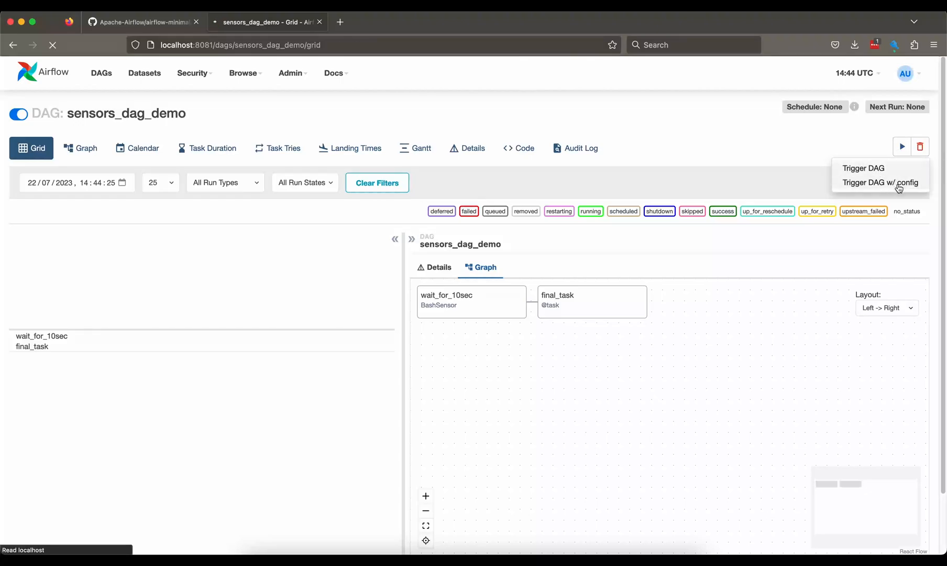
pyautogui.click(863, 168)
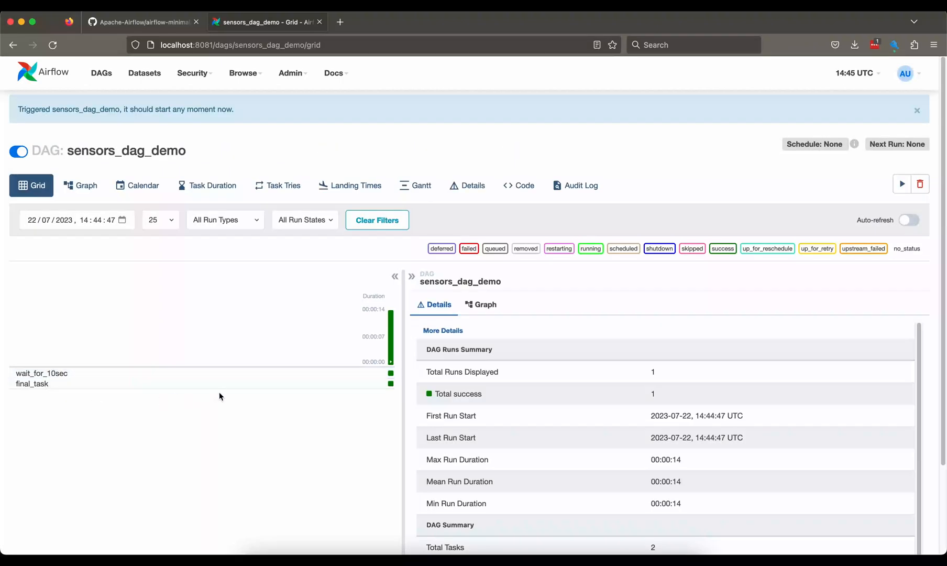
pyautogui.click(390, 377)
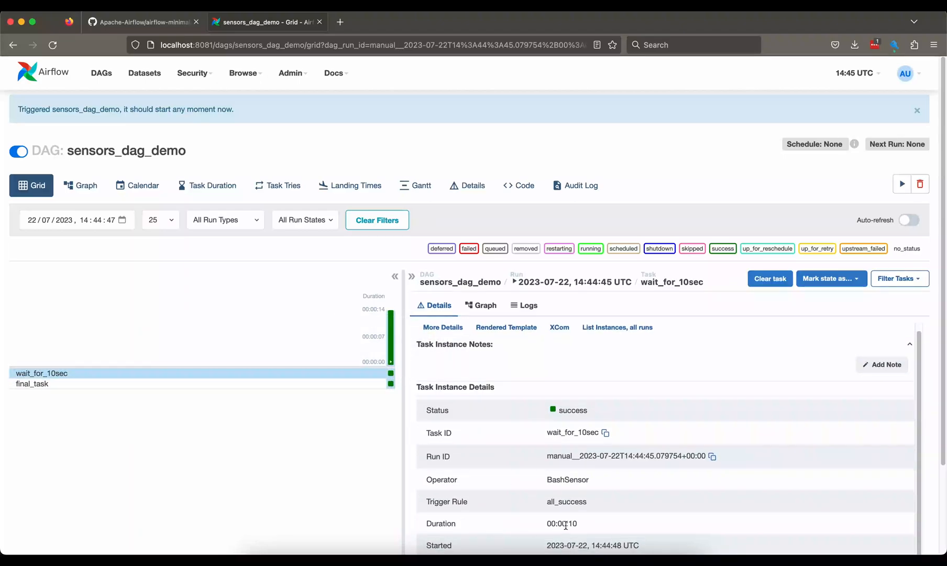
pyautogui.click(32, 349)
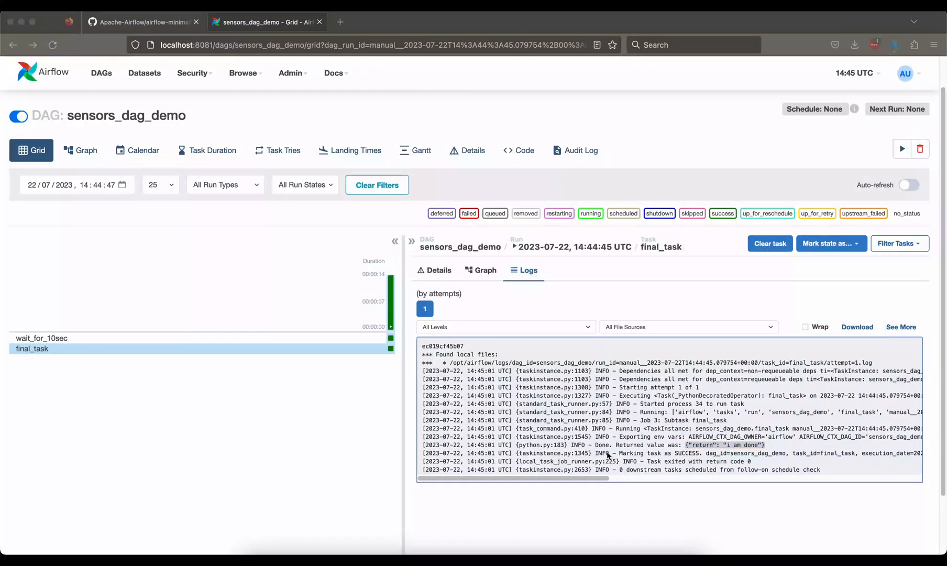
pyautogui.moveTo(414, 433)
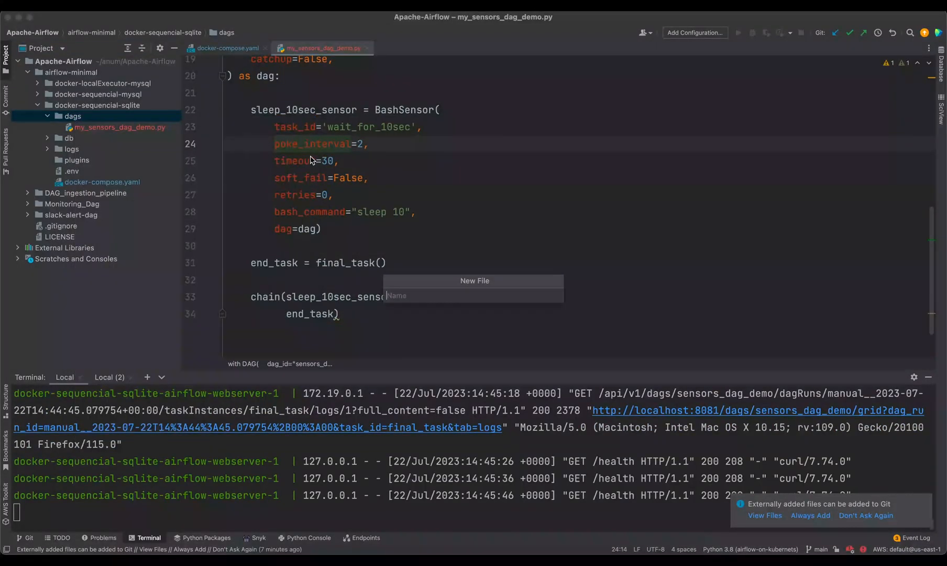
# Step: Create custom_sensors.py defining class MyCustomFileSensor(BaseSensorOperator)
pyautogui.write('custom_se')
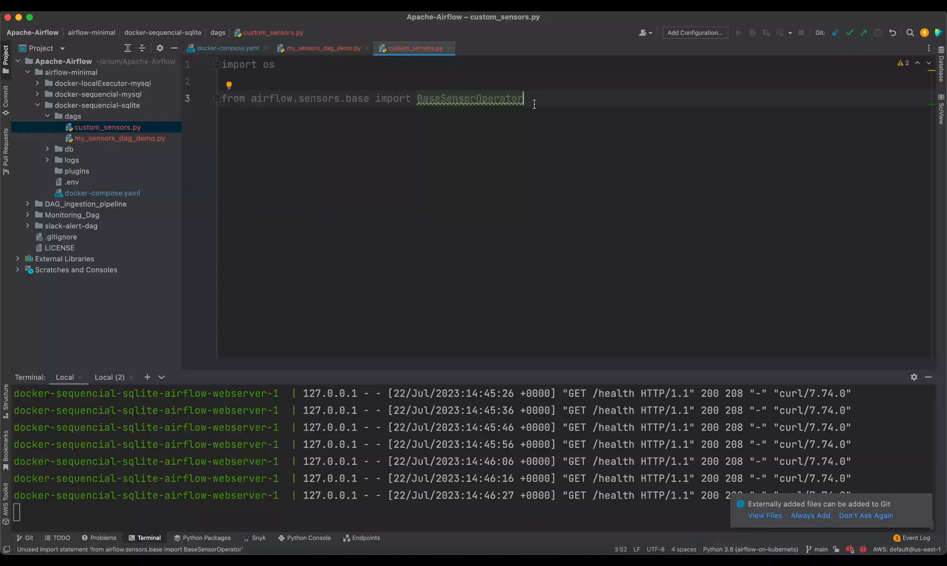
pyautogui.press('enter')
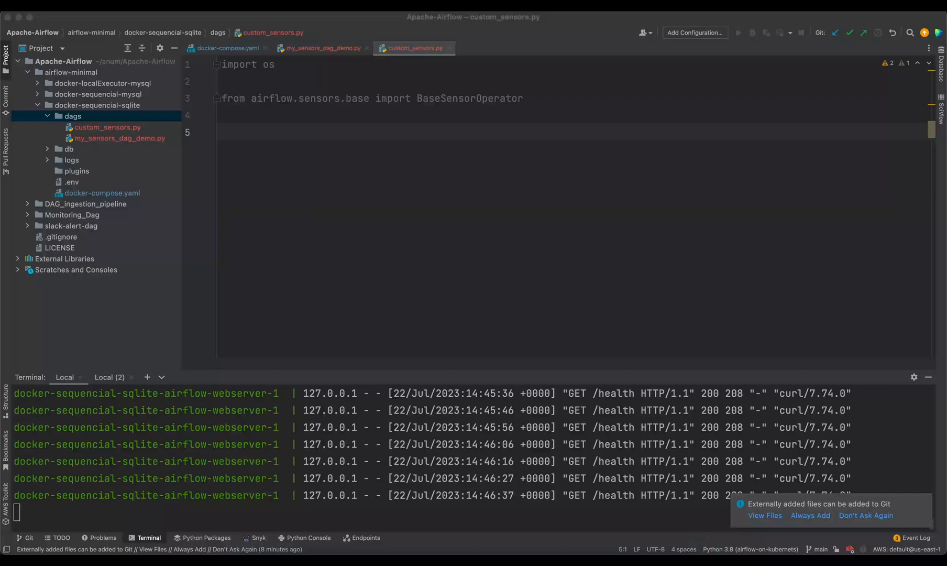
pyautogui.moveTo(491, 201)
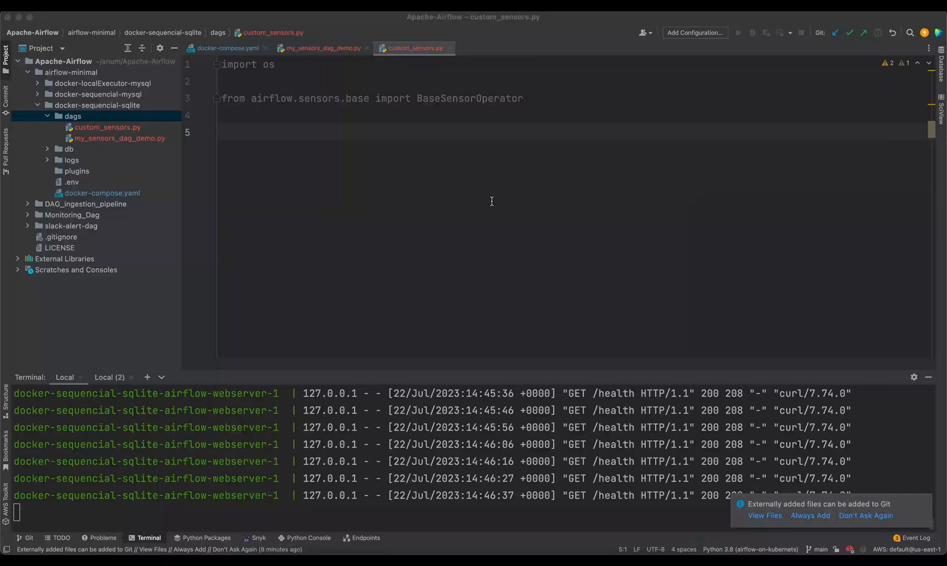
pyautogui.write('class MyCustomFileSensor(BaseSensorOperator):')
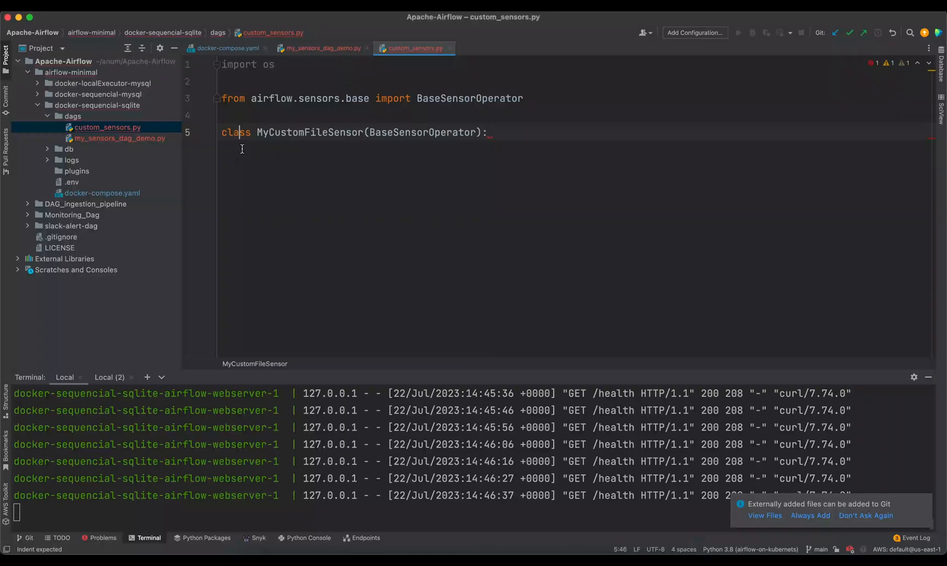
pyautogui.press('enter')
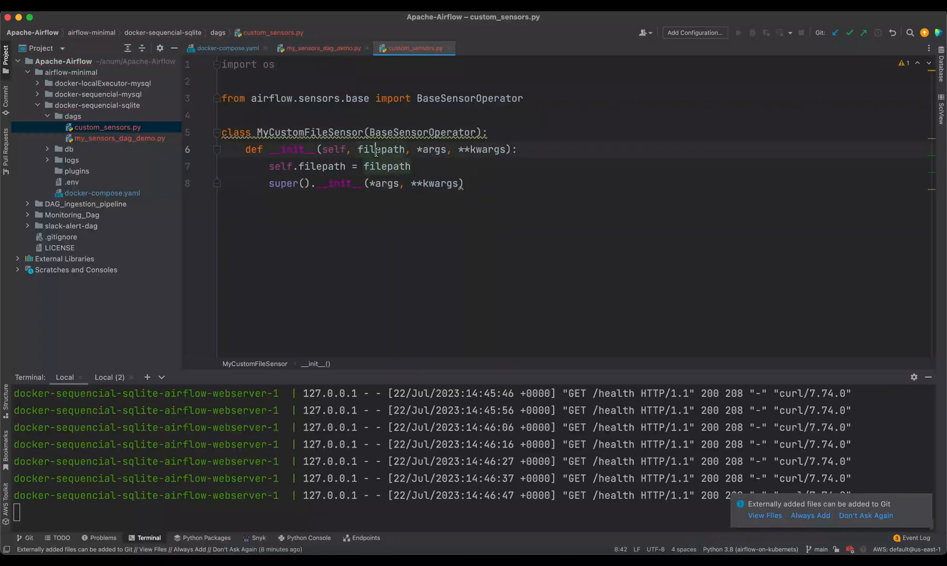
pyautogui.moveTo(414, 148); pyautogui.dragTo(514, 149)
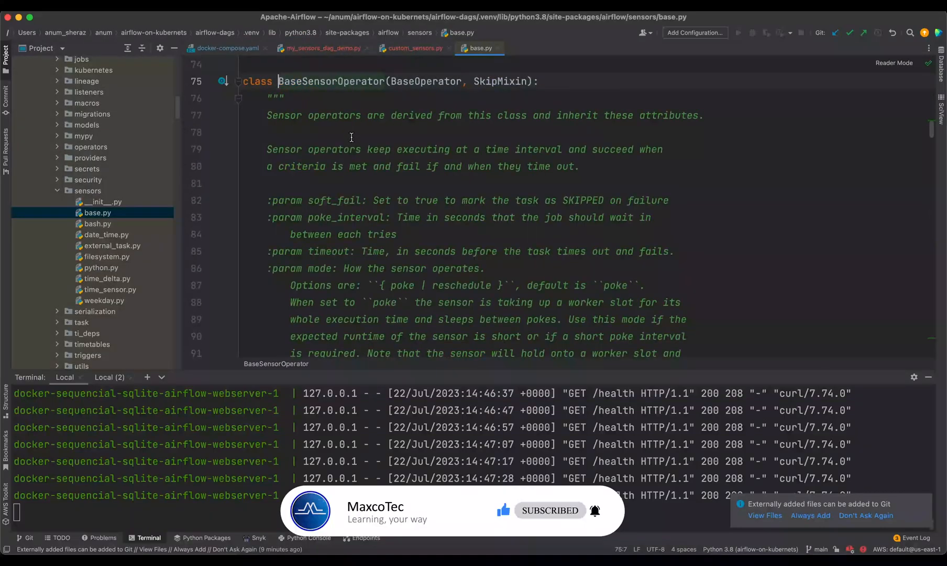
pyautogui.click(413, 49)
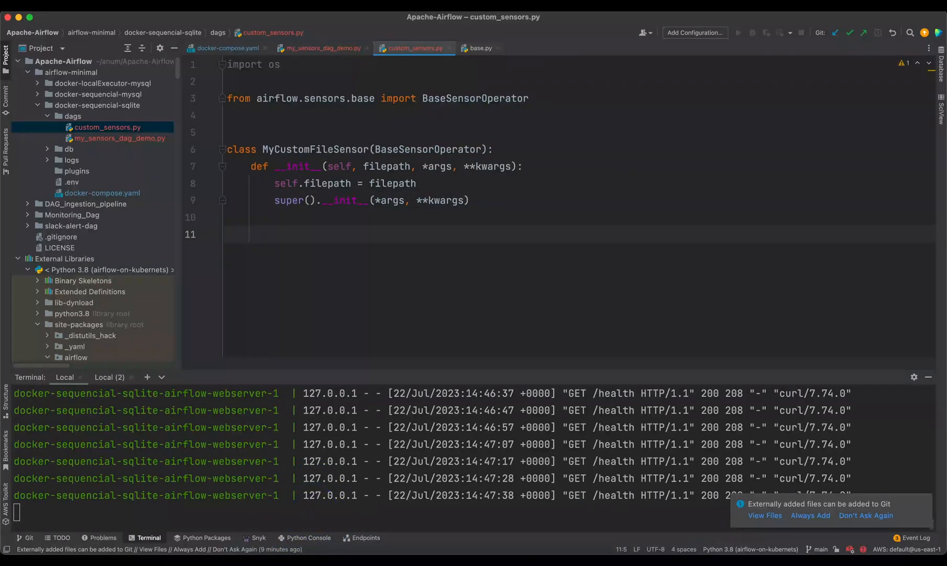
# Step: Add a poke(self, context) method that prints a check and returns os.path.exists(self.filepath)
pyautogui.write('def poke(self, context):')
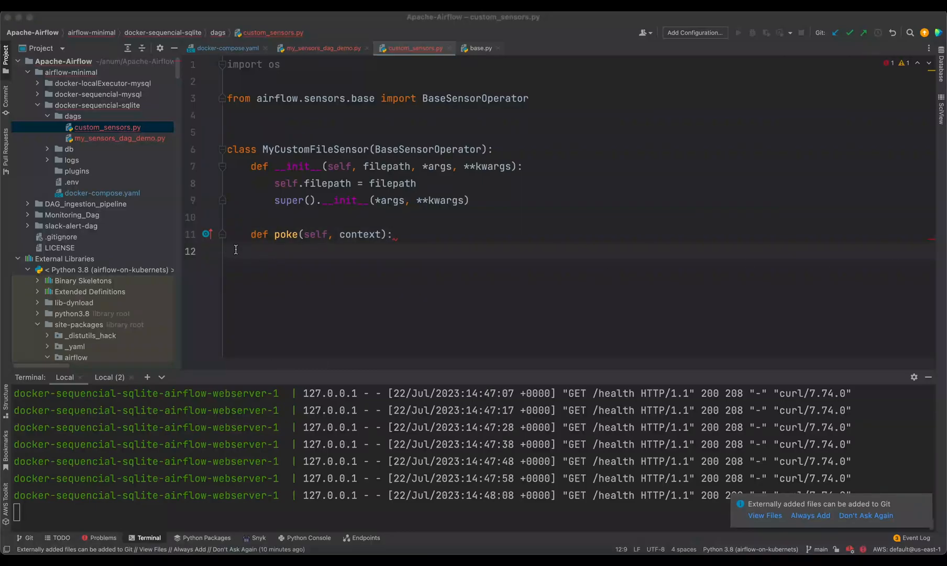
pyautogui.click(228, 250)
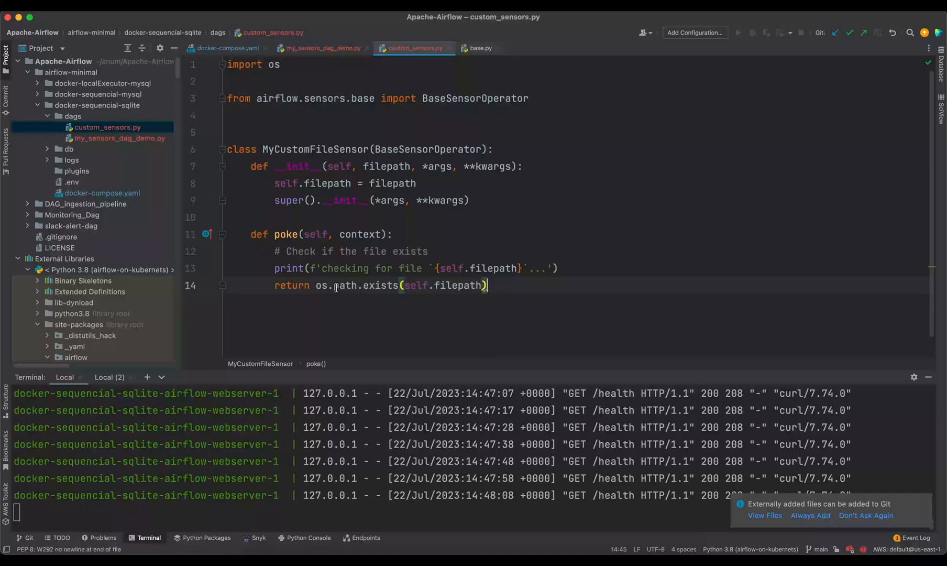
pyautogui.doubleClick(314, 148)
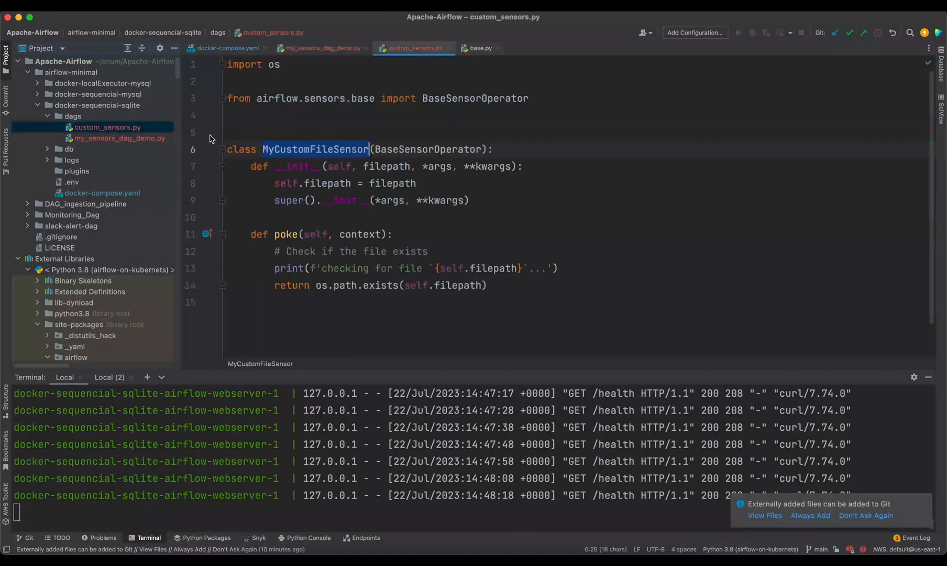
pyautogui.click(107, 127)
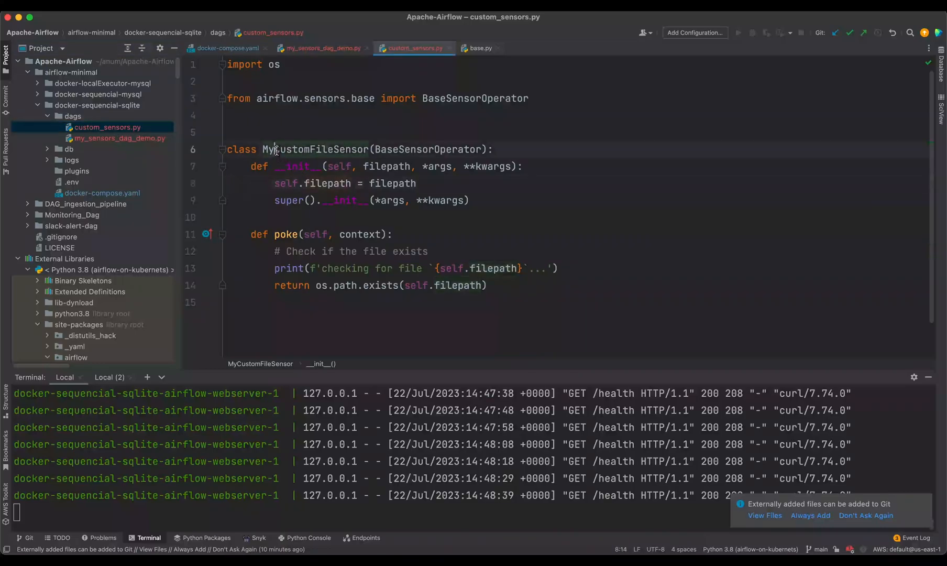
pyautogui.doubleClick(296, 149)
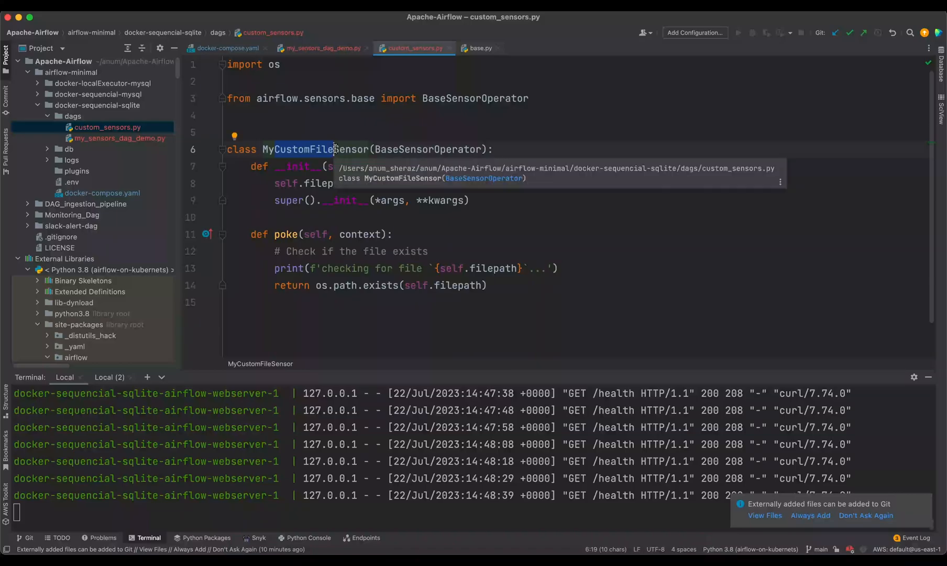
# Step: Import MyCustomFileSensor and define wait_for_file watching '/opt/airflow/abc.txt' as check_file
pyautogui.click(322, 49)
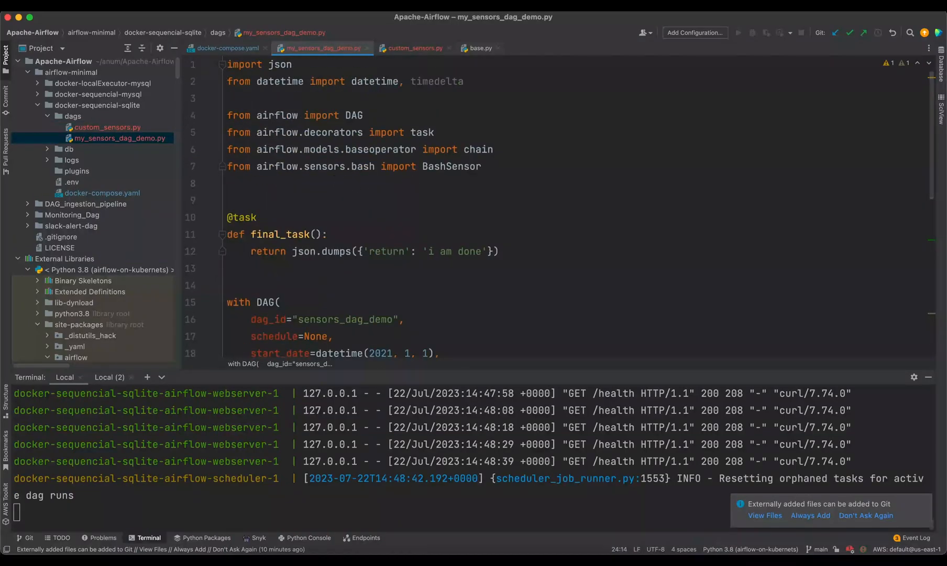
pyautogui.write('from custom_sensors import MyCustomFileSensor')
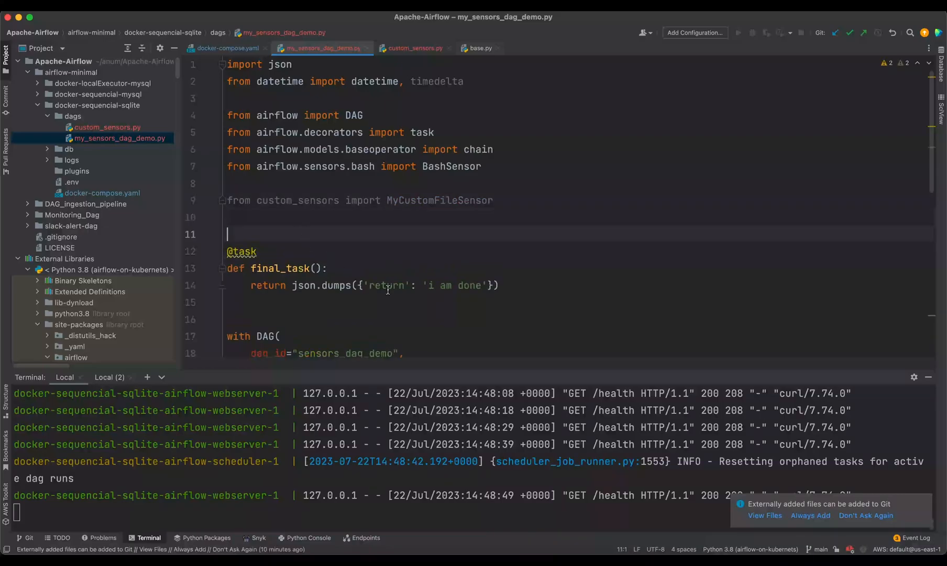
pyautogui.scroll(-3)
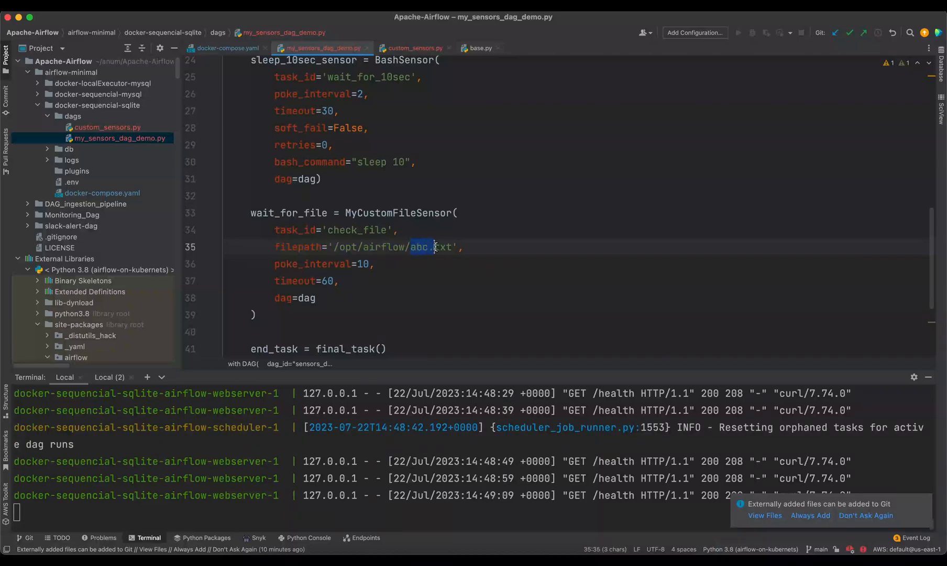
pyautogui.write('txt')
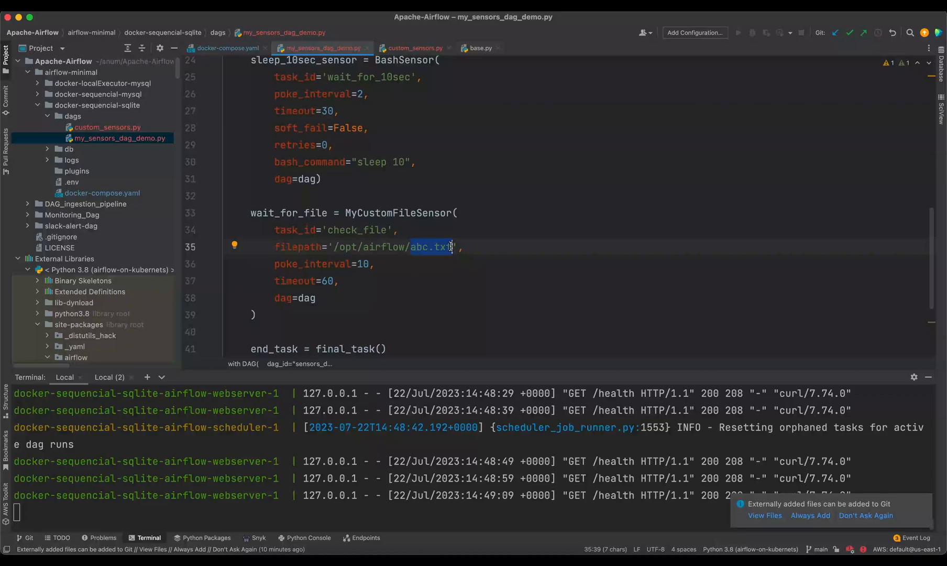
pyautogui.moveTo(349, 278)
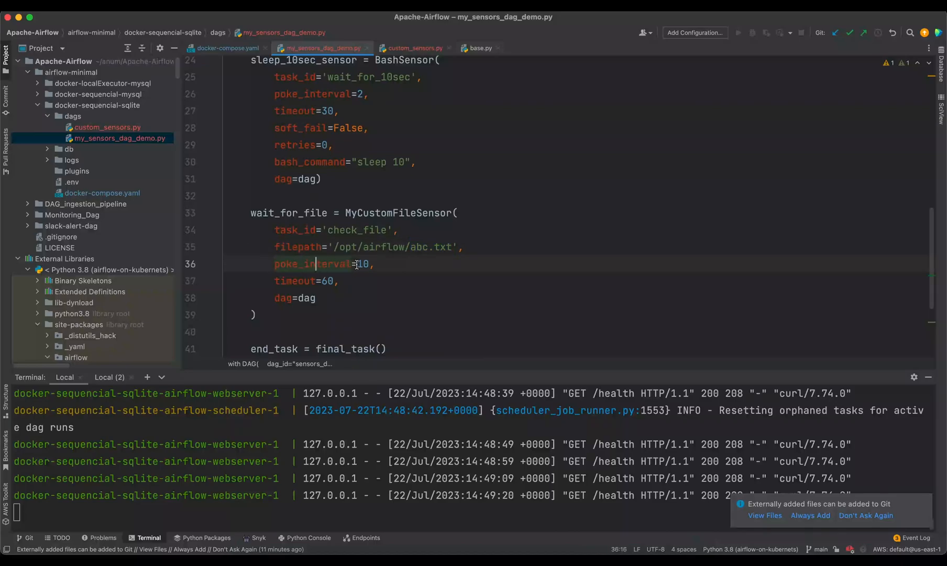
# Step: Insert wait_for_file into chain() between the sleep sensor and end_task
pyautogui.click(397, 264)
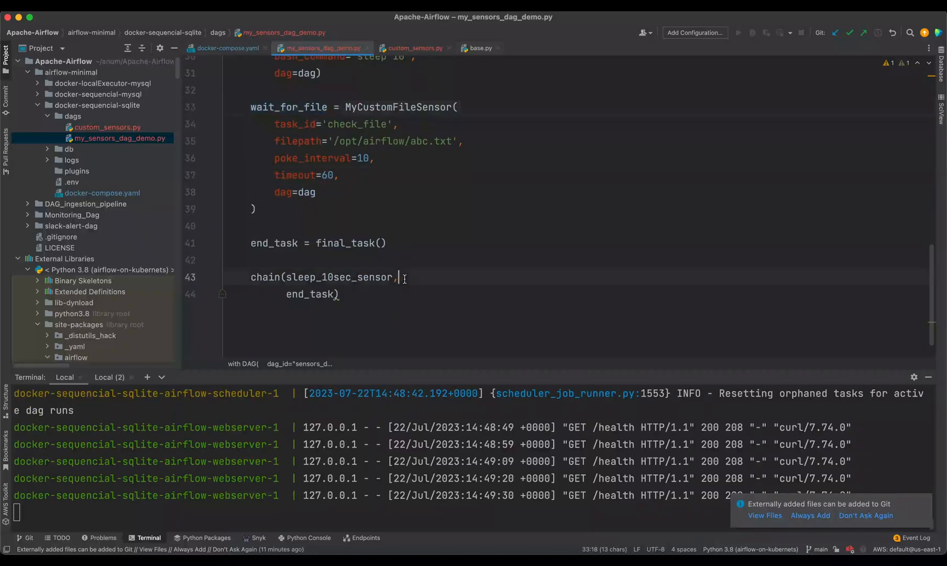
pyautogui.press('enter')
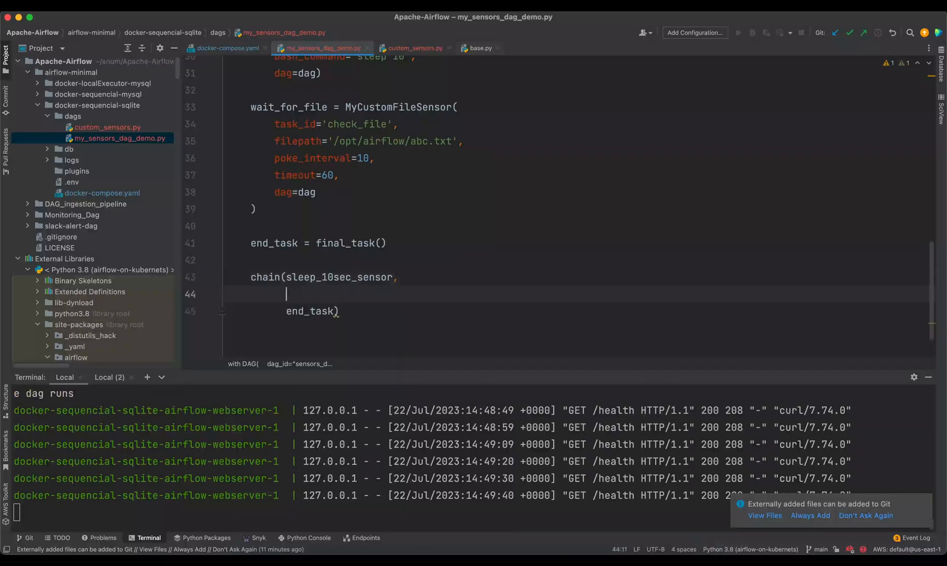
pyautogui.write('wait_for_file,')
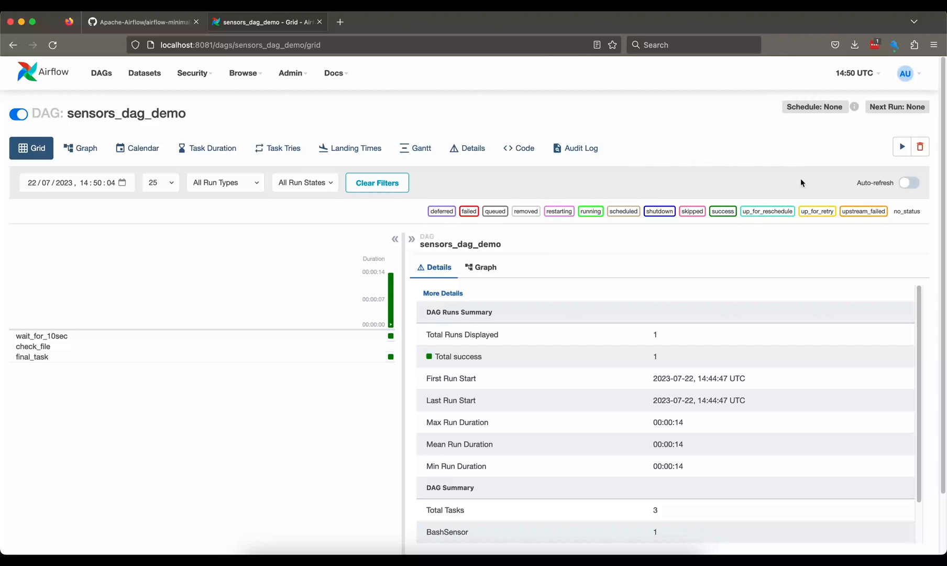
pyautogui.moveTo(902, 146)
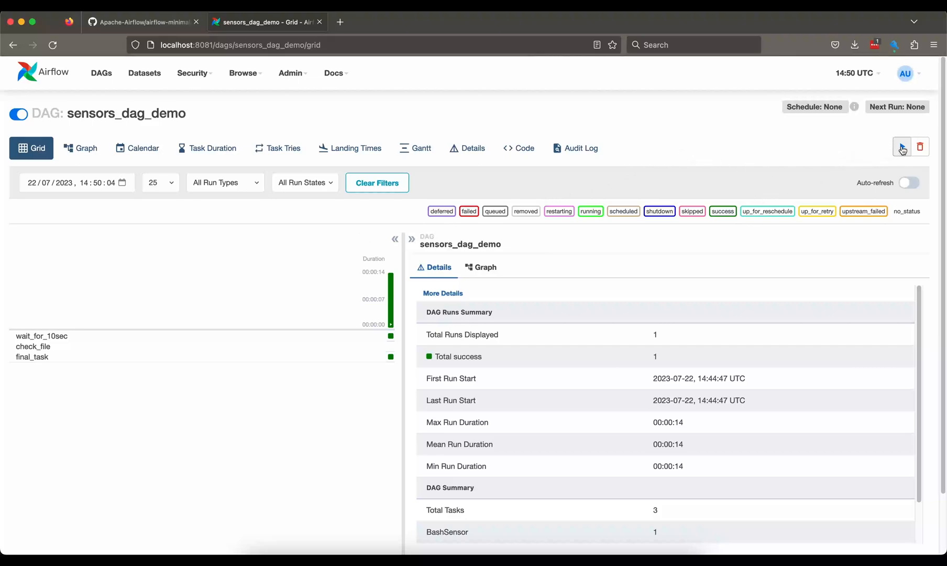
# Step: Trigger a new sensors_dag_demo run and view its graph of wait_for_10sec, check_file and final_task
pyautogui.click(901, 147)
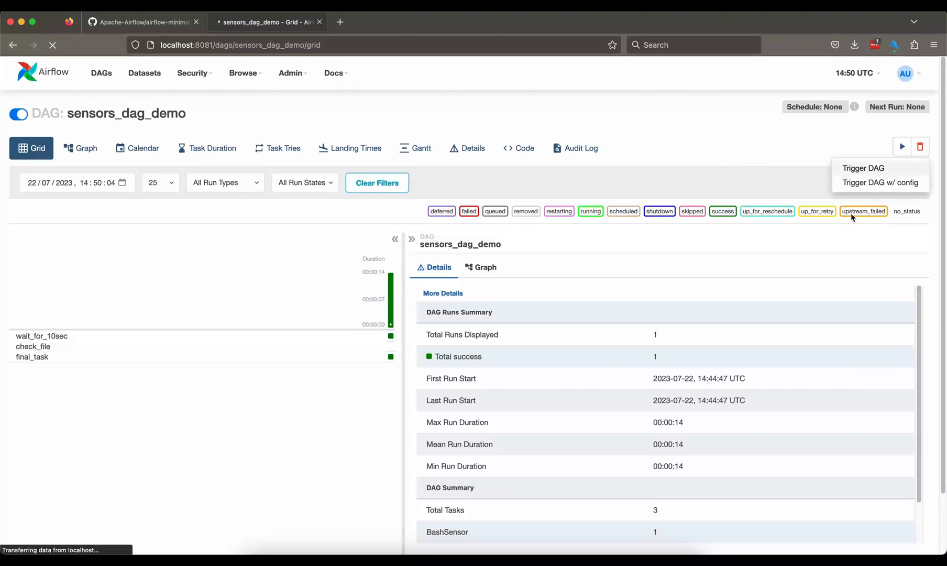
pyautogui.click(862, 168)
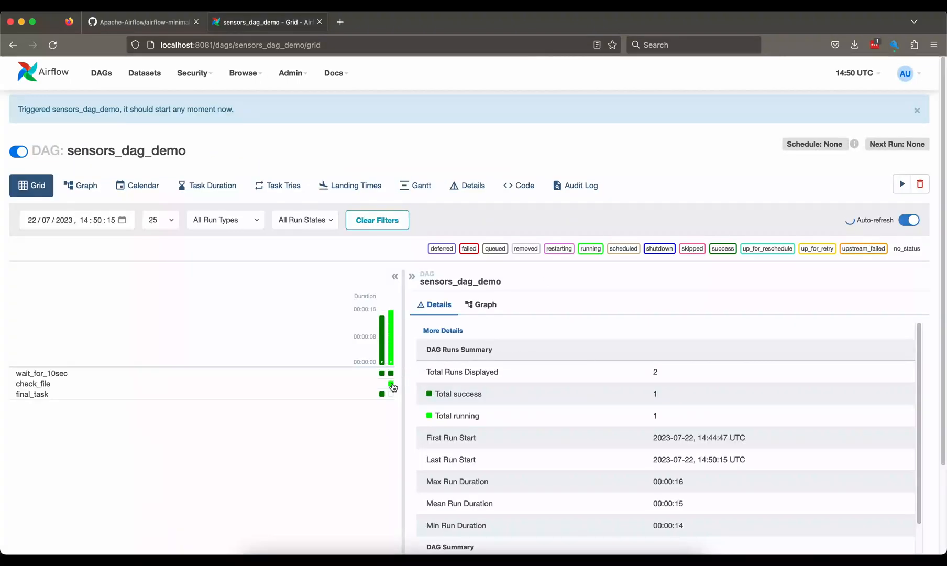
pyautogui.moveTo(88, 384)
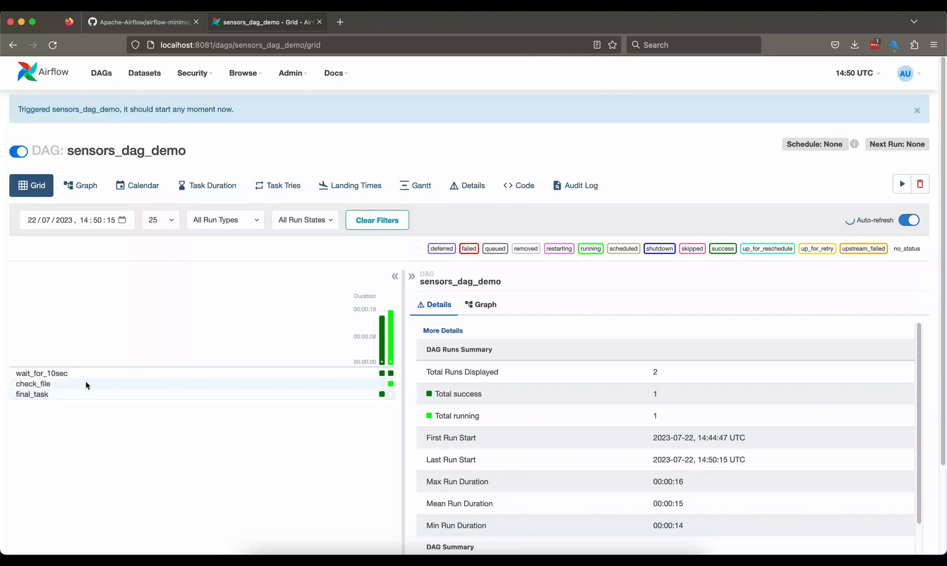
pyautogui.click(485, 304)
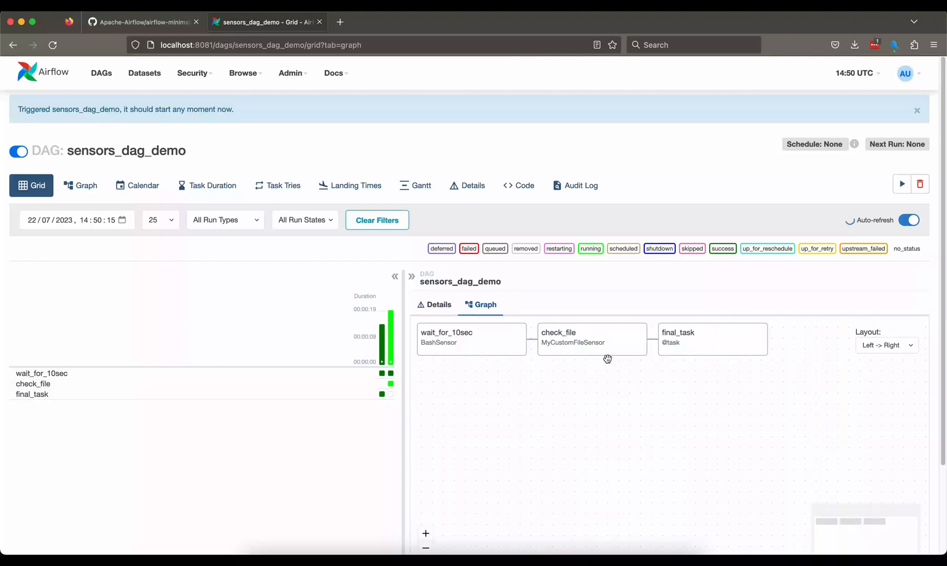
pyautogui.moveTo(579, 359)
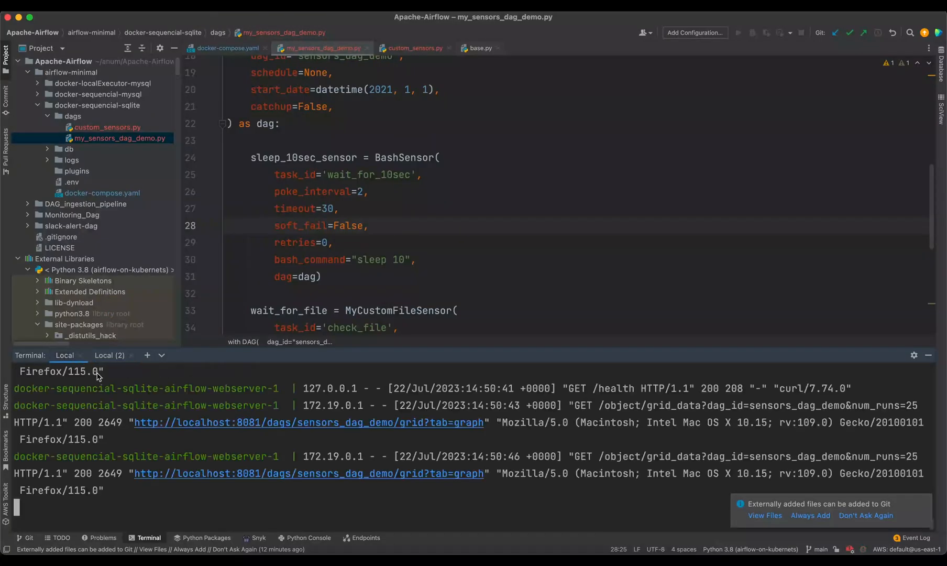
# Step: In a new terminal, docker exec into the scheduler container and touch abc.txt
pyautogui.click(109, 355)
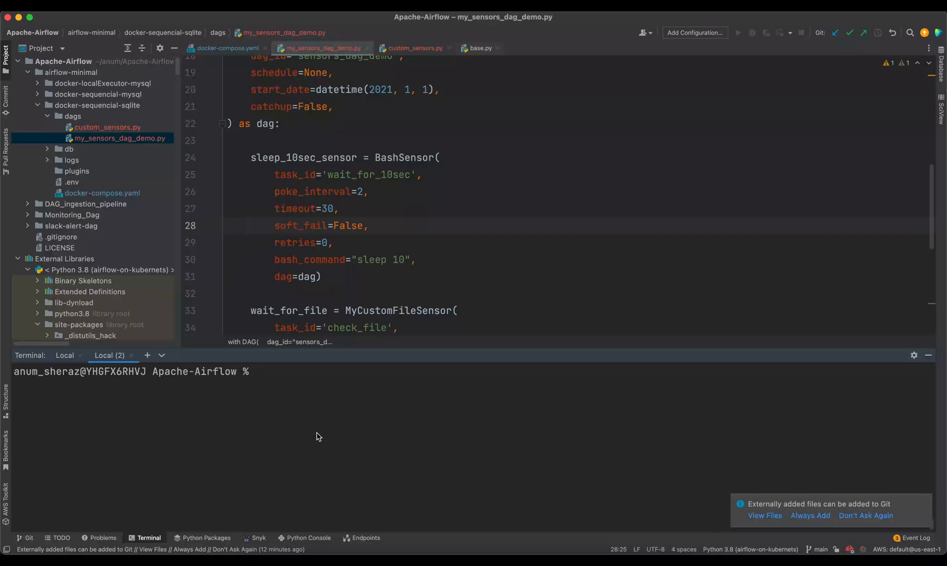
pyautogui.write('docker')
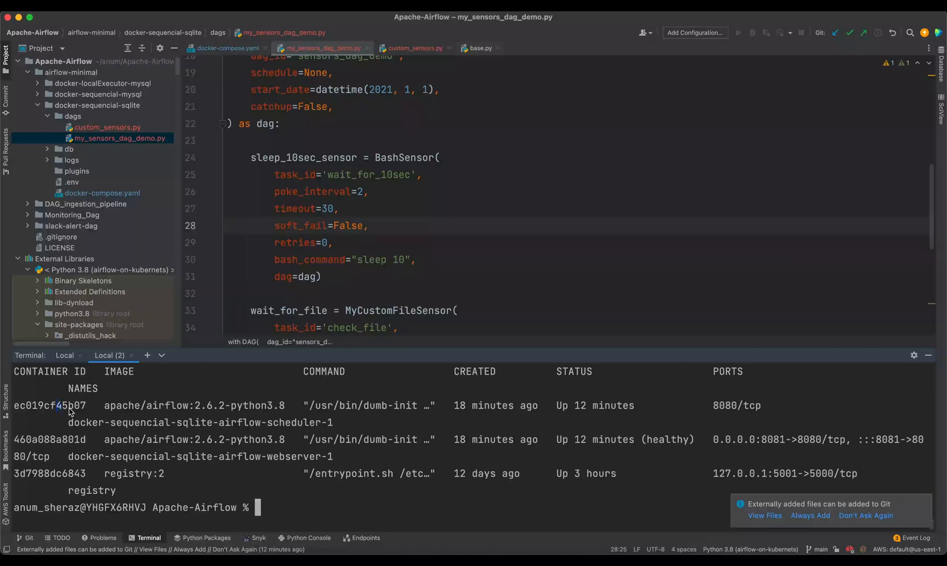
pyautogui.write('docker exec -it ec019cf45b07 sh')
pyautogui.write('ls')
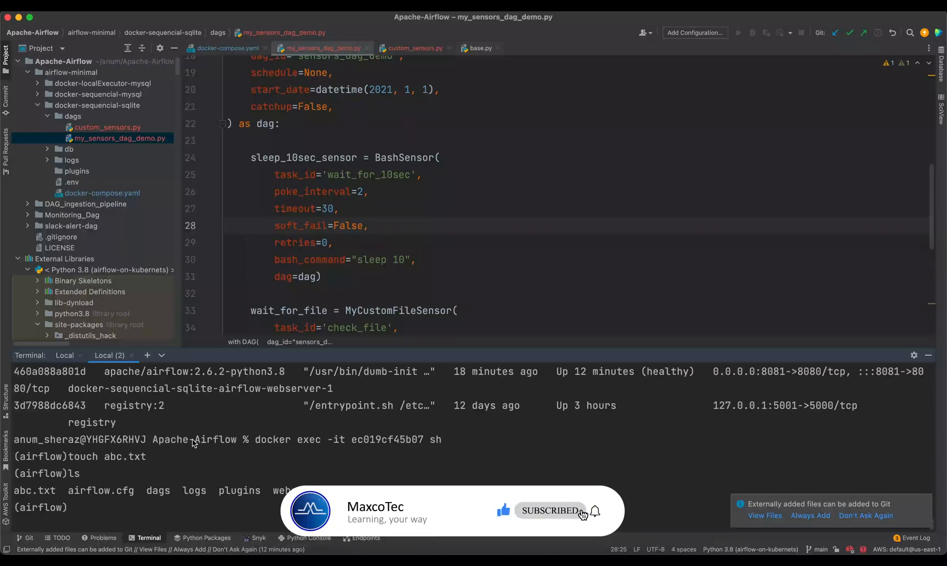
pyautogui.doubleClick(34, 489)
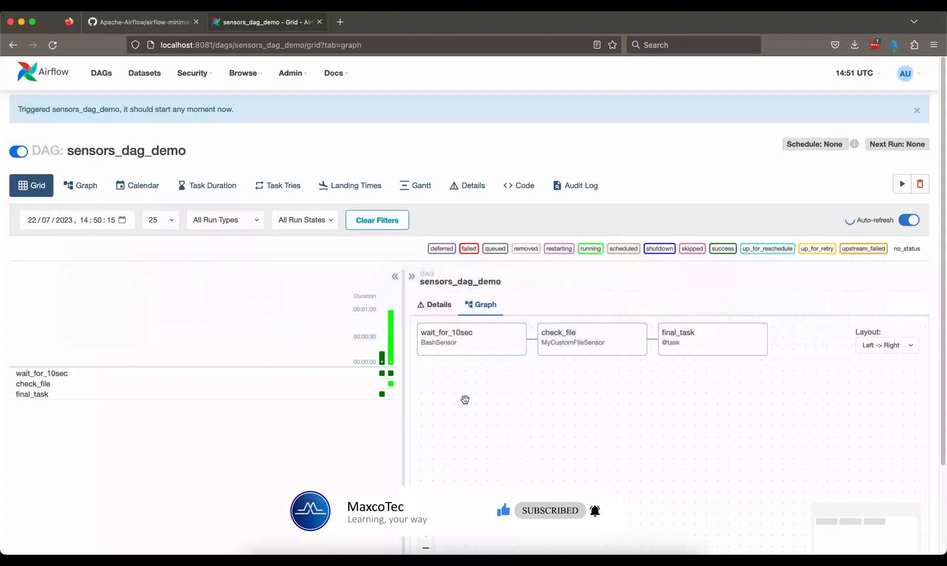
pyautogui.moveTo(391, 385)
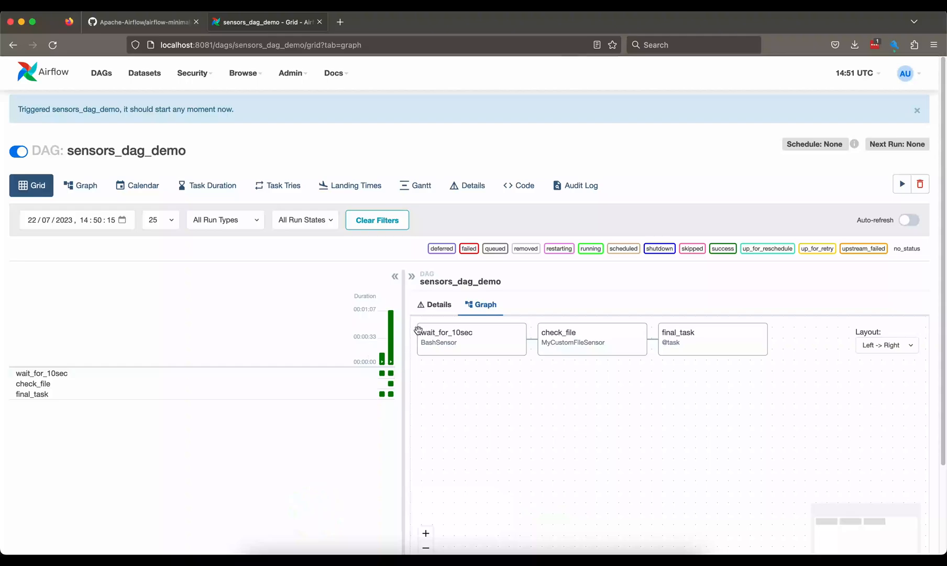
pyautogui.moveTo(436, 354)
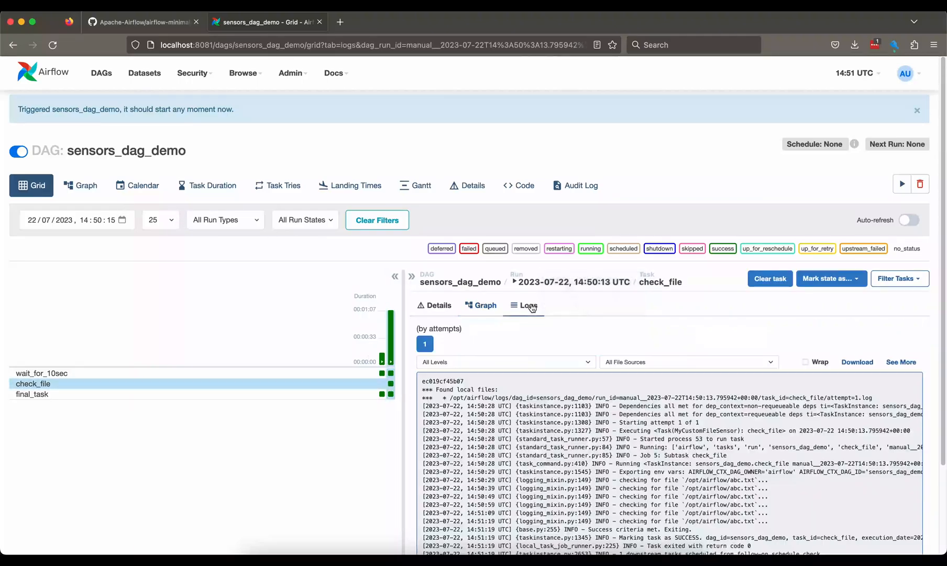
# Step: Scroll the check_file log through the repeated checking-for-file lines to its SUCCESS message
pyautogui.scroll(-3)
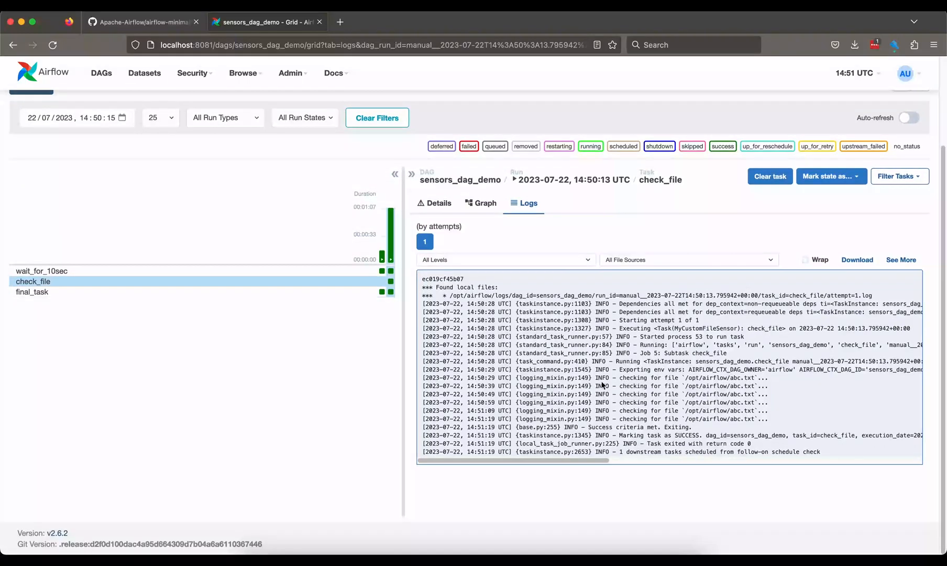
pyautogui.moveTo(631, 379)
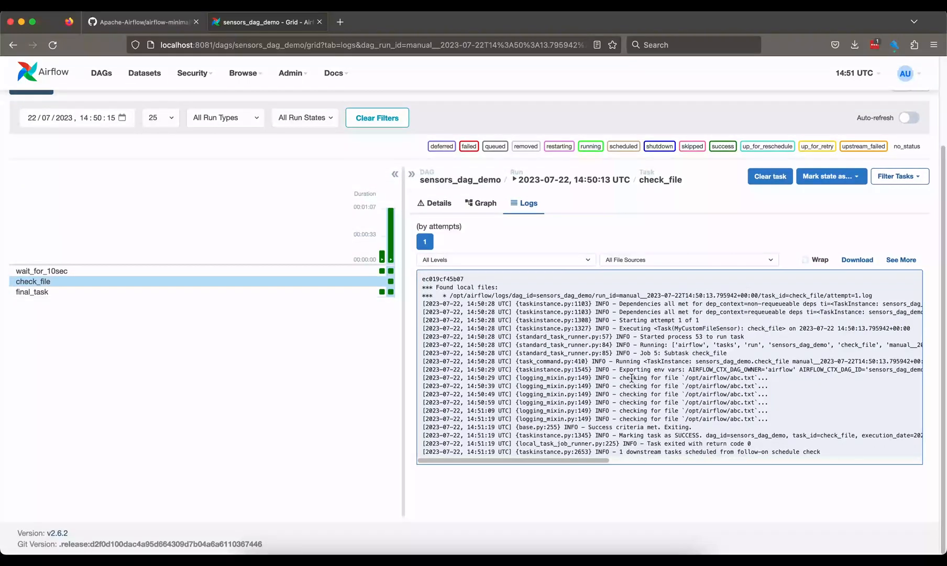
pyautogui.doubleClick(645, 377)
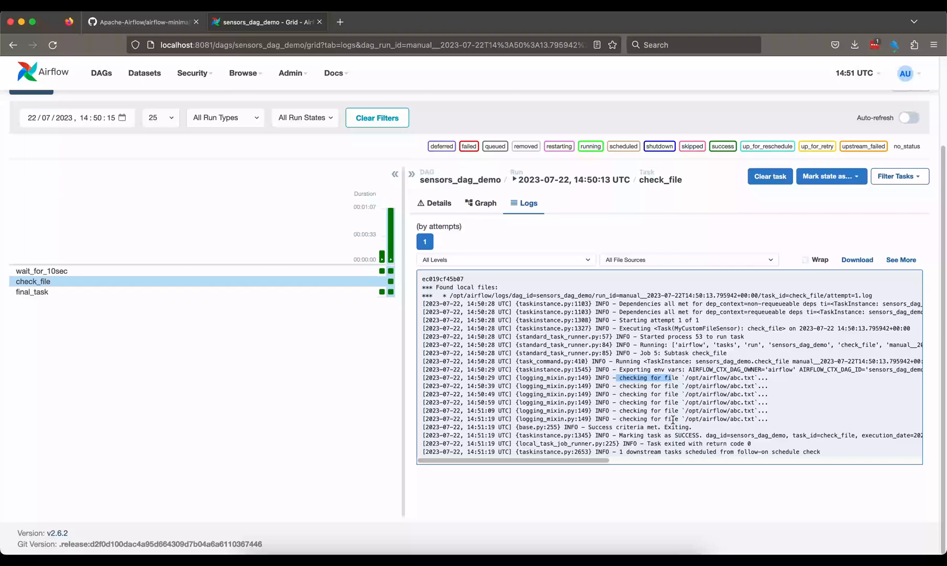